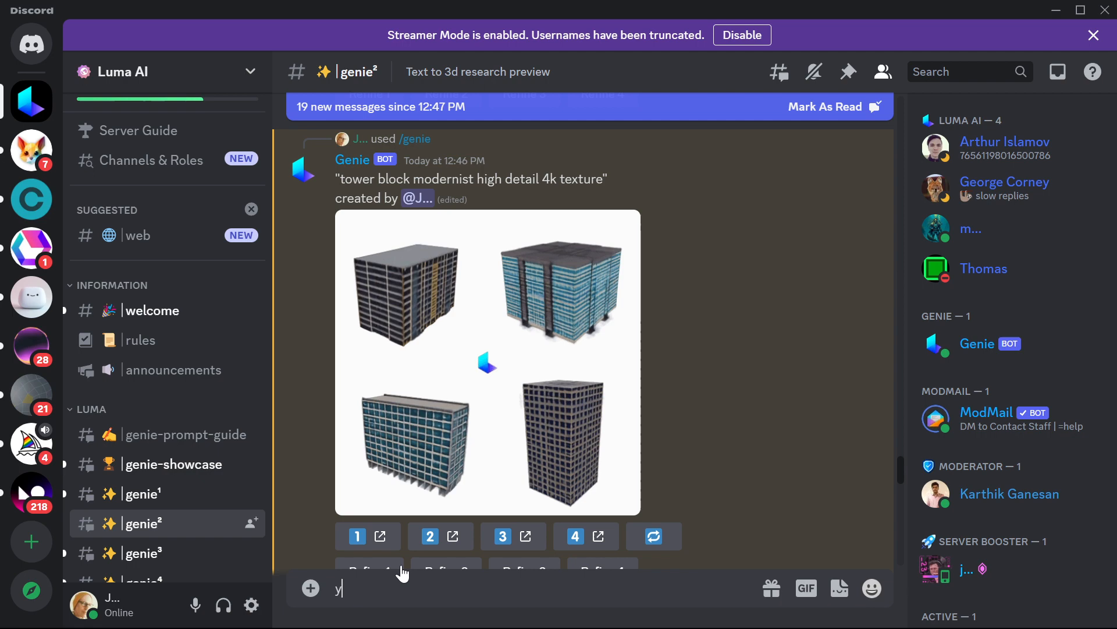
Step: Begin the /genie command and scroll the #genie² channel to the tower block results
text(/)
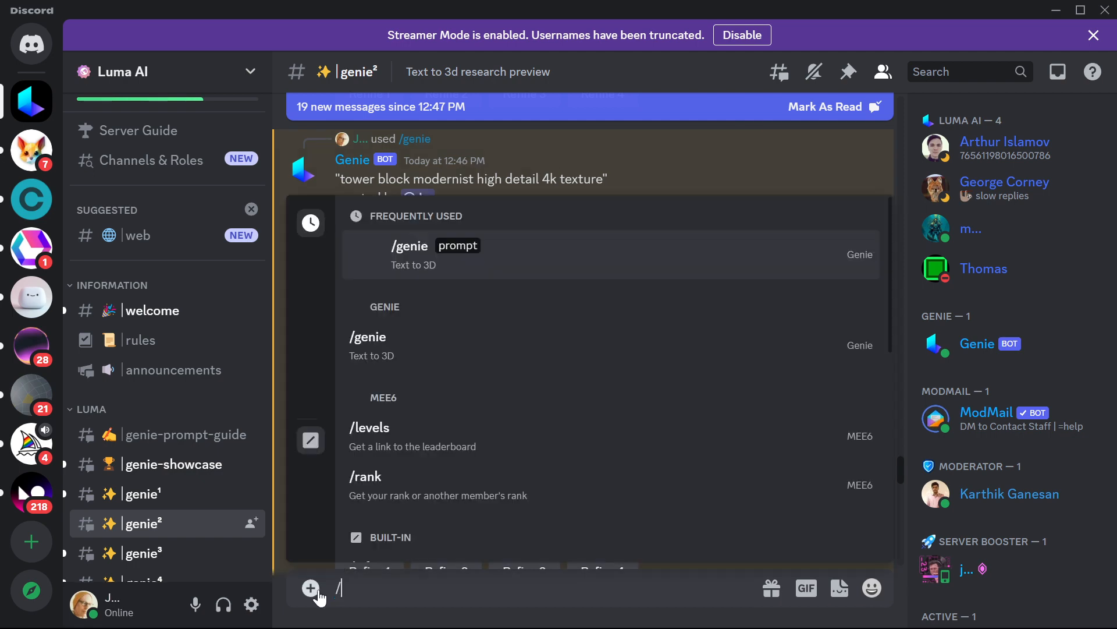
text(ge)
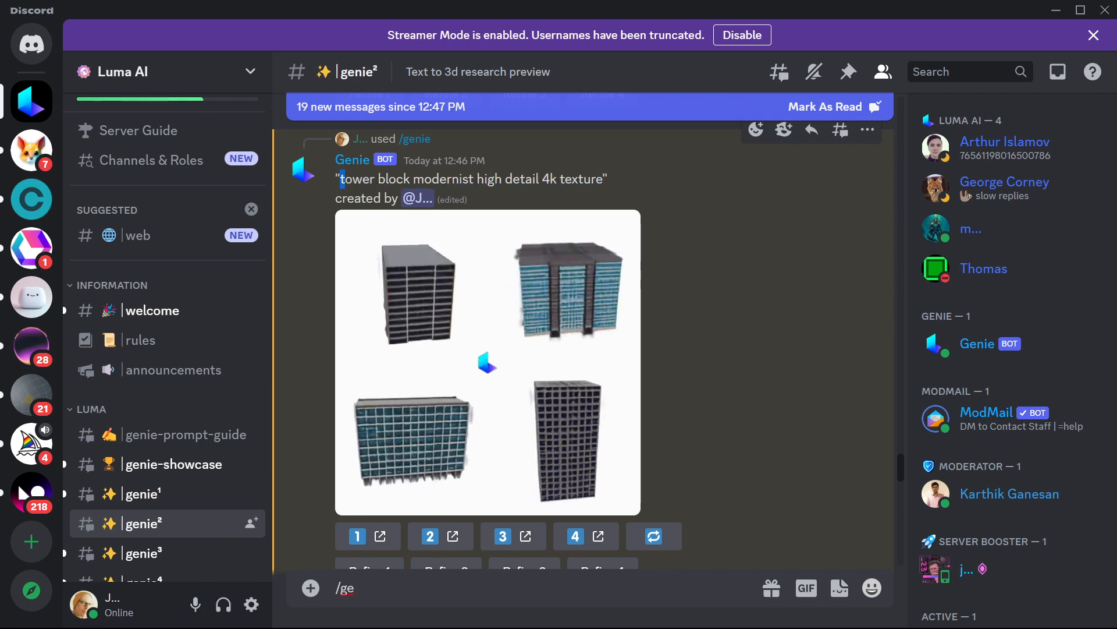
drag(341, 179, 606, 179)
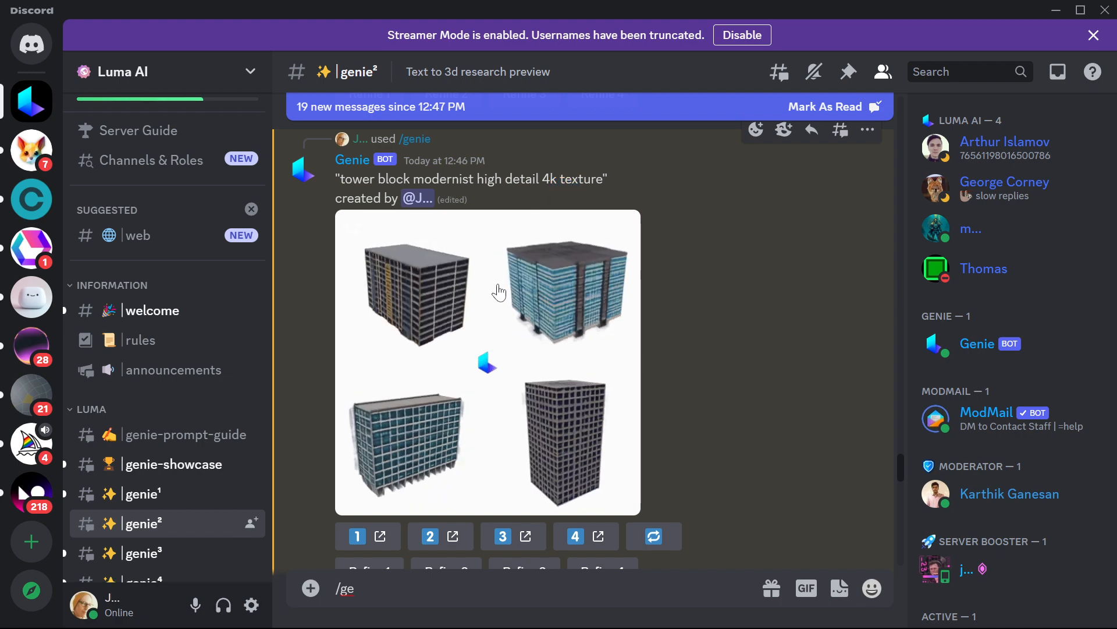
scroll(down, 3)
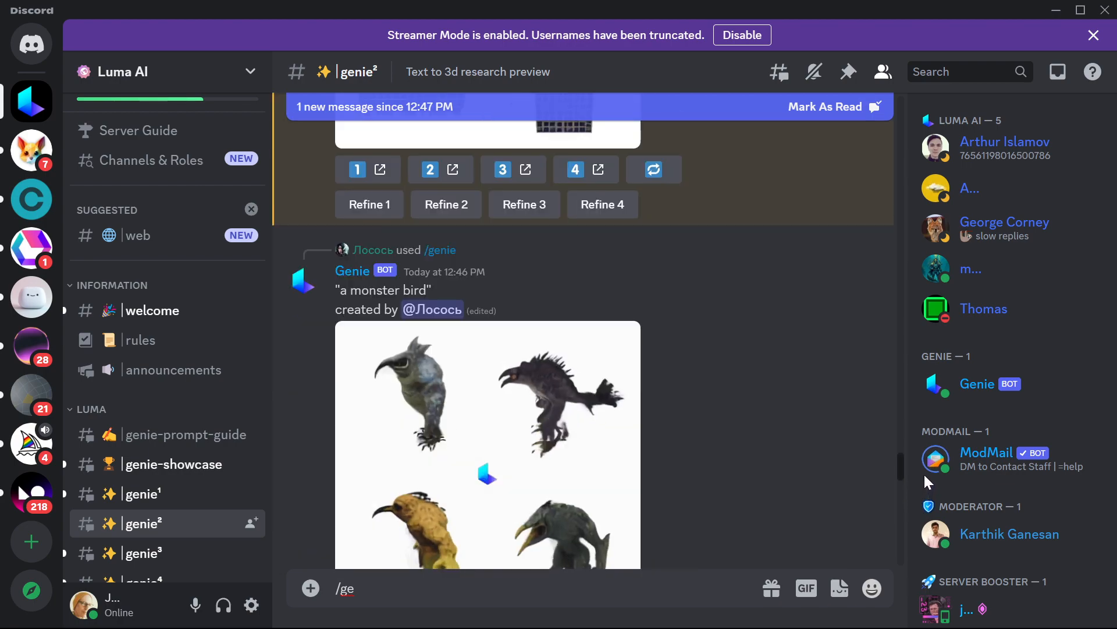
scroll(down, 3)
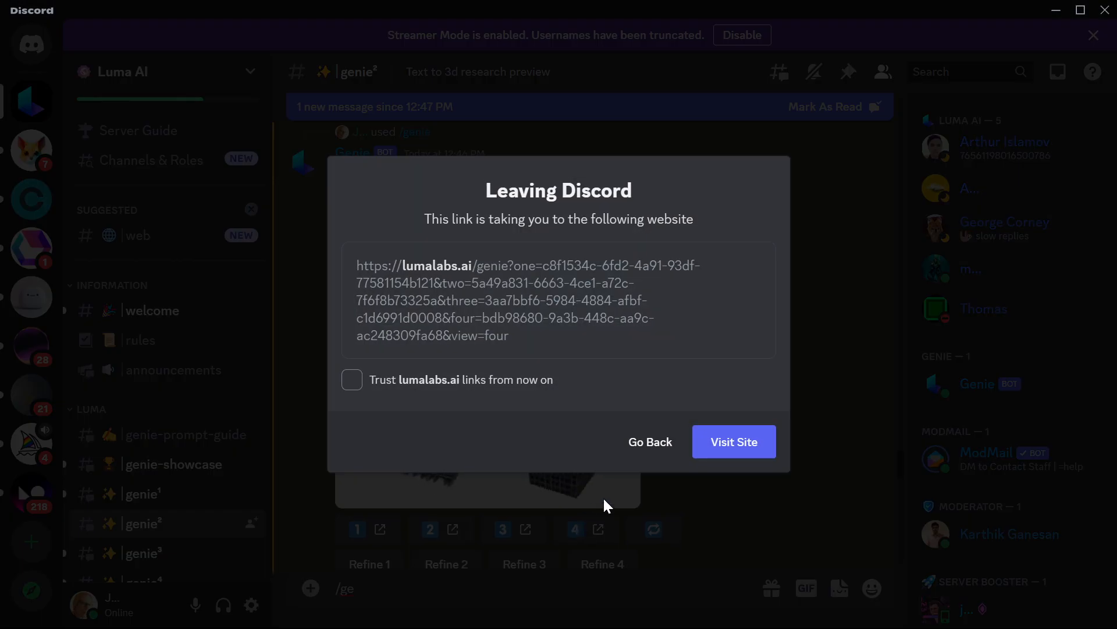
Step: Visit the Genie results page and orbit the first tower block model from several sides
click(733, 441)
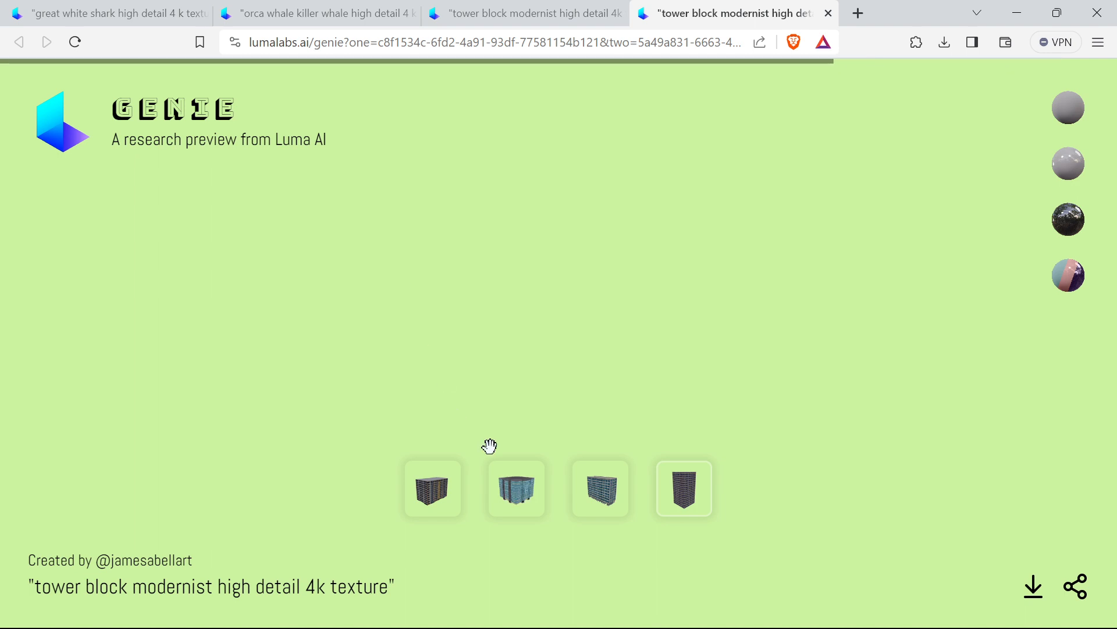
click(433, 489)
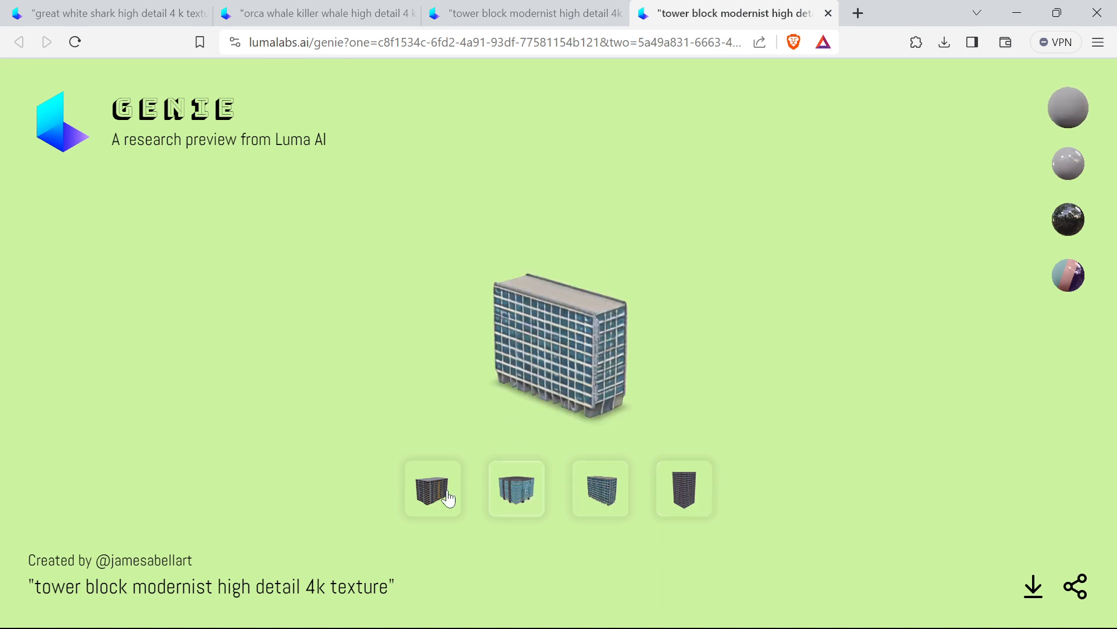
drag(448, 496, 574, 349)
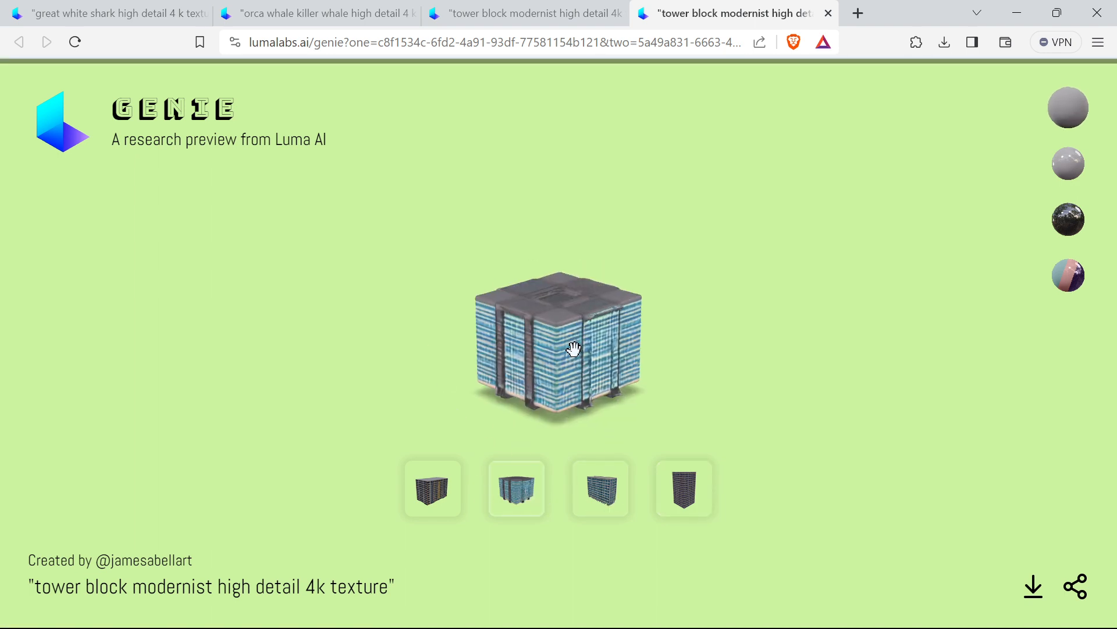
drag(574, 349, 470, 360)
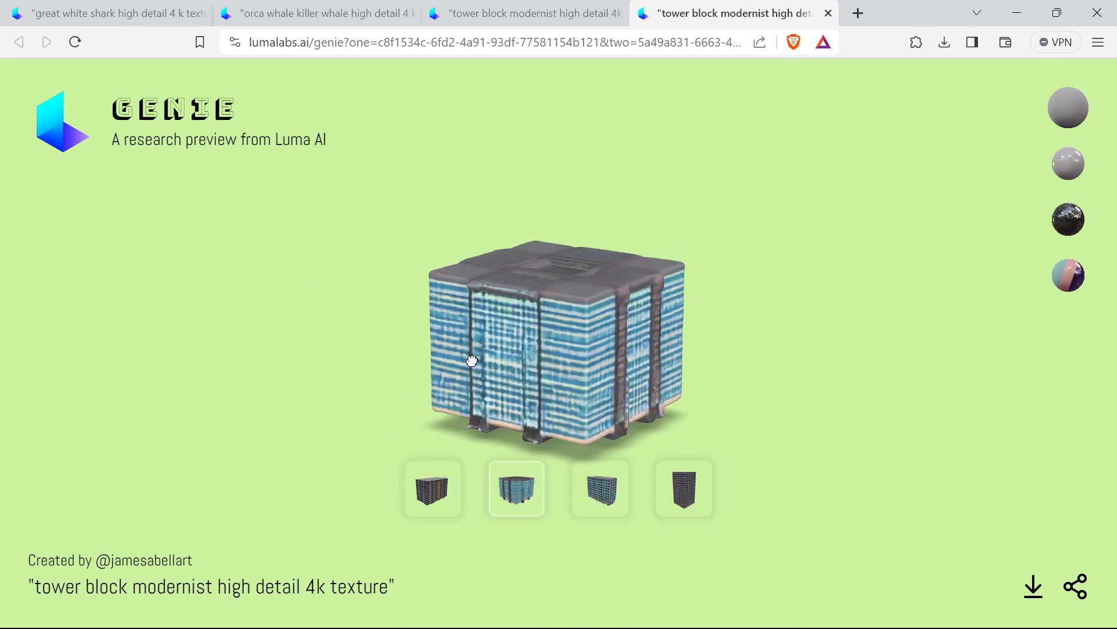
drag(471, 359, 546, 317)
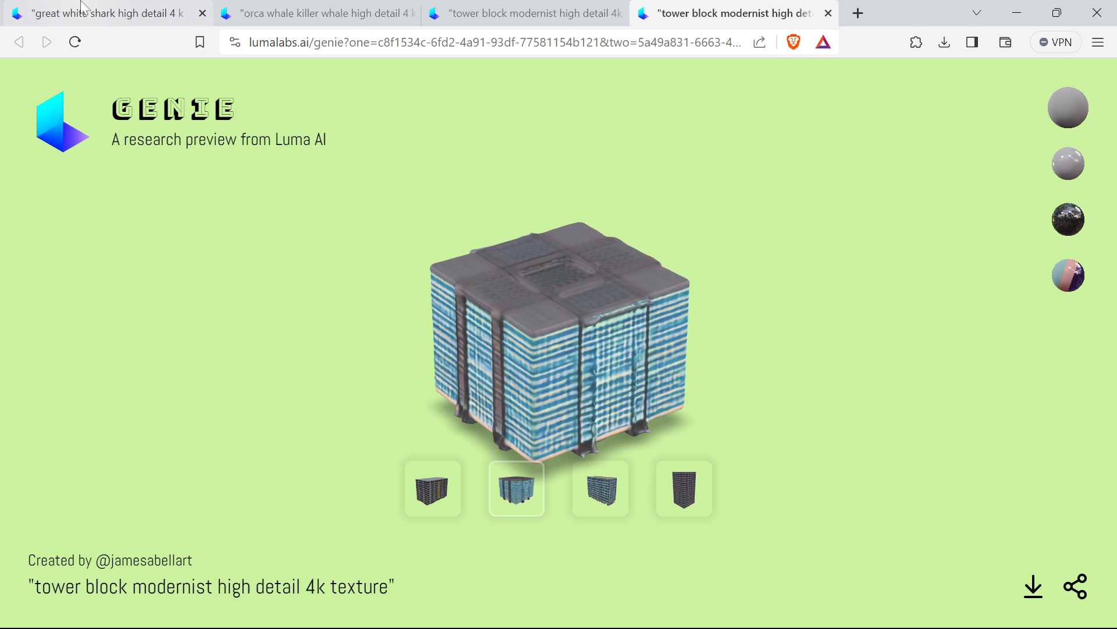
Step: Switch to the great white shark result and rotate it through side and angled views
click(100, 12)
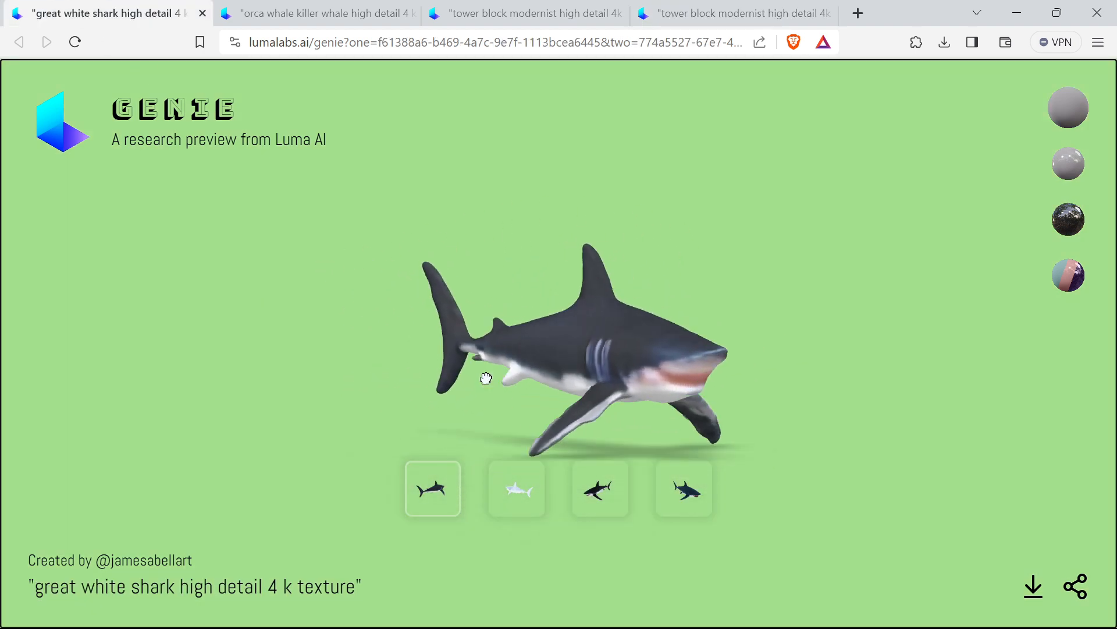
drag(485, 378, 625, 386)
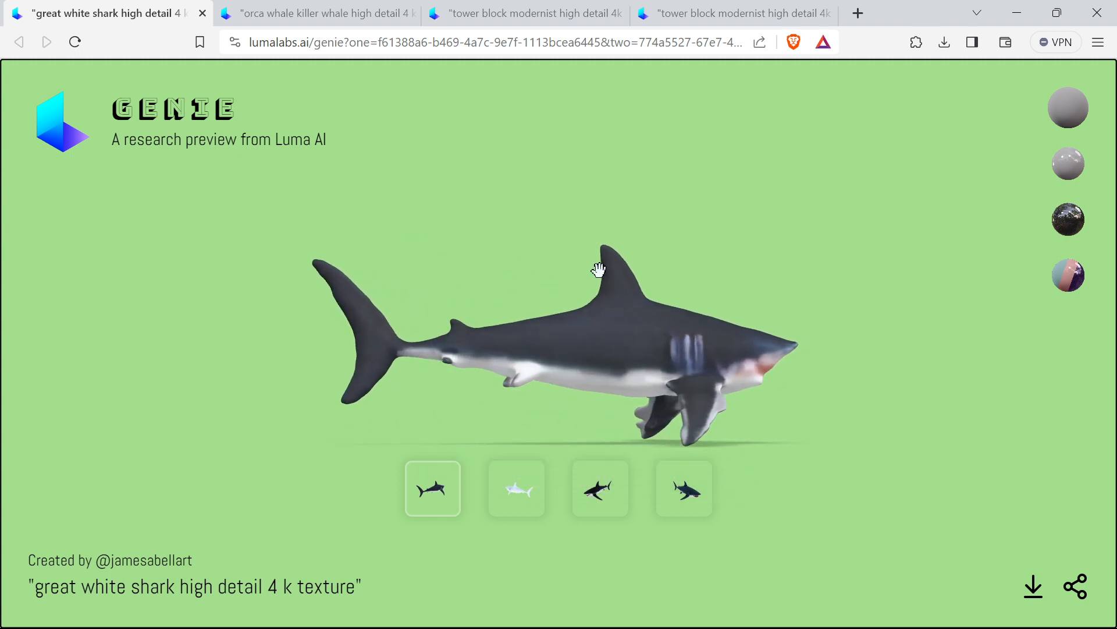
drag(599, 269, 721, 355)
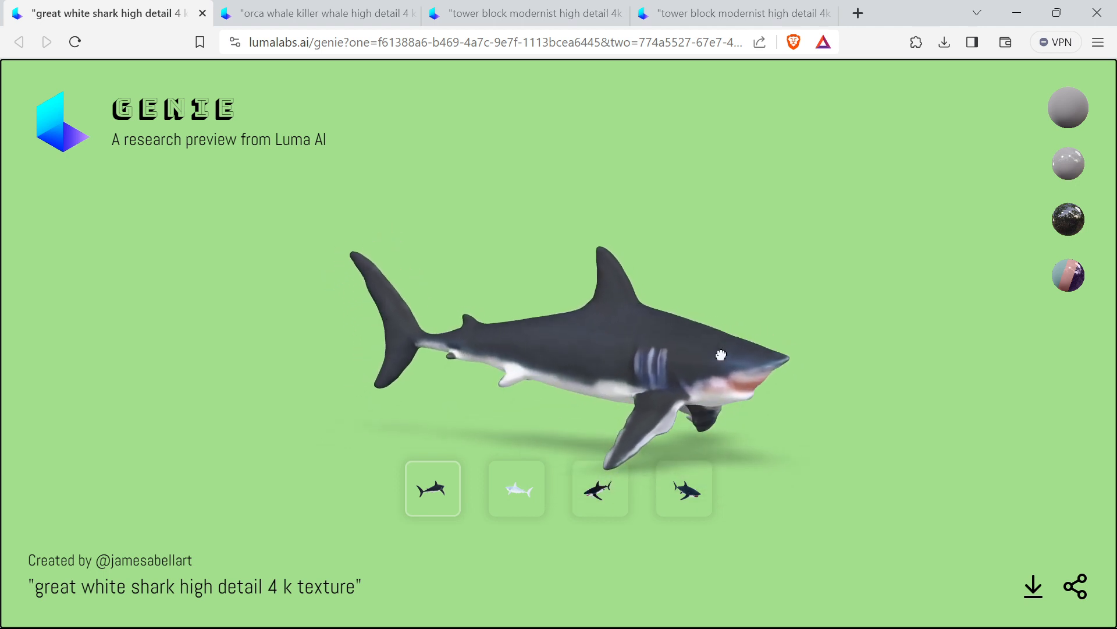
drag(721, 355, 658, 330)
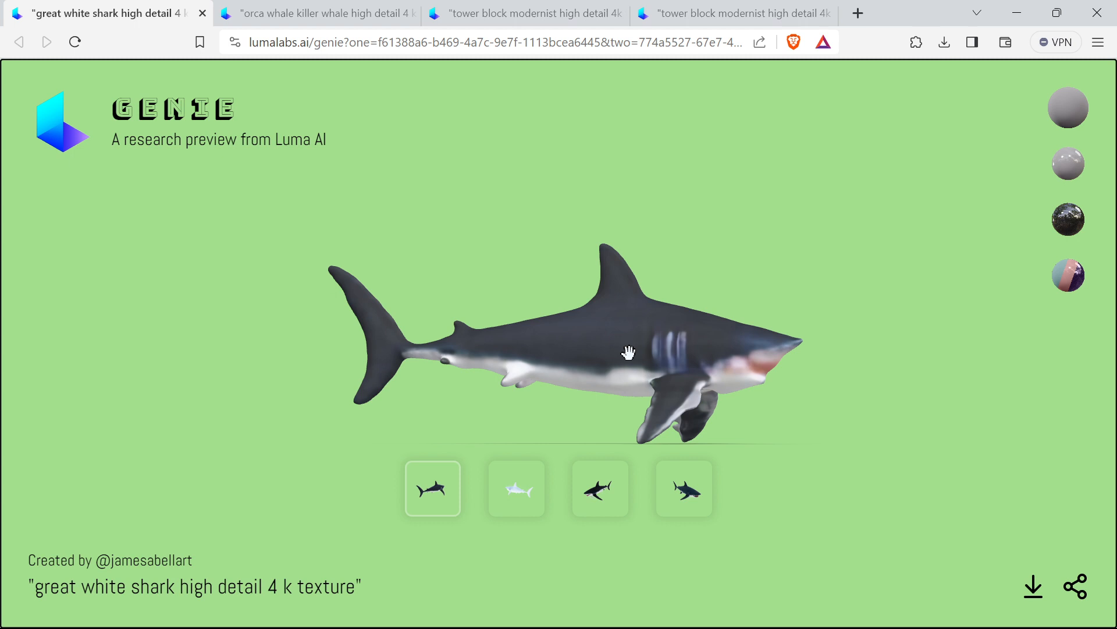
mouse_move(435, 297)
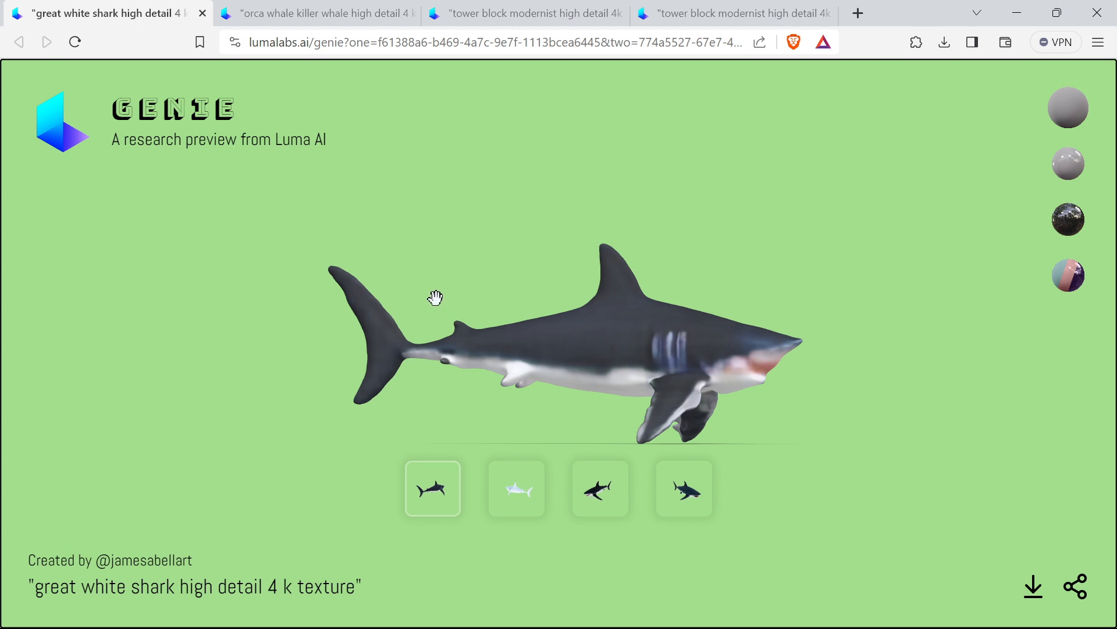
mouse_move(433, 298)
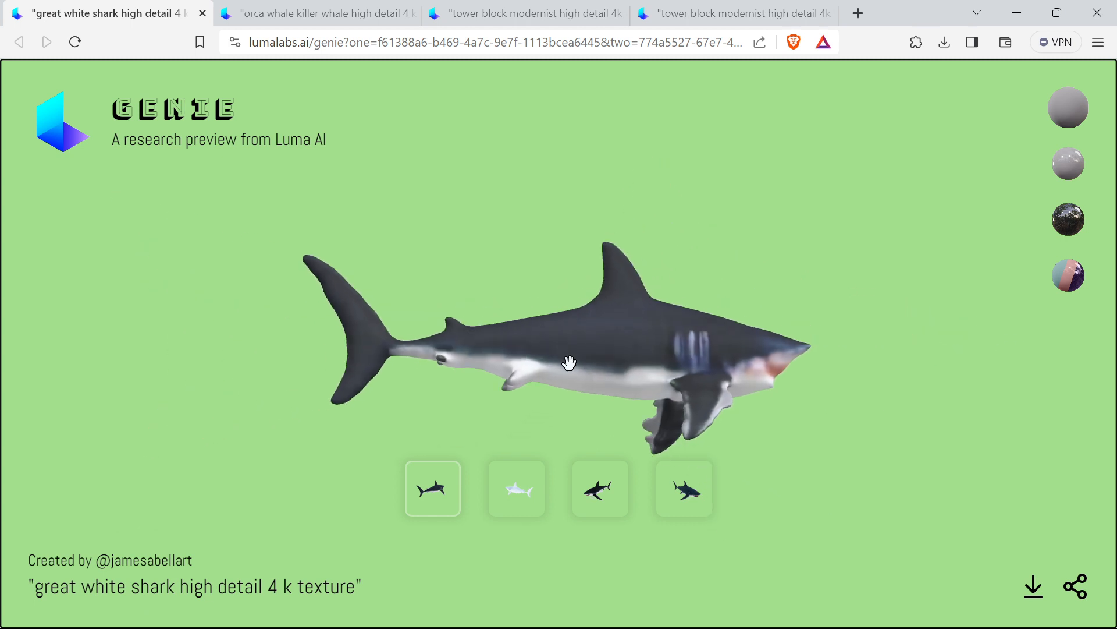
drag(570, 363, 586, 371)
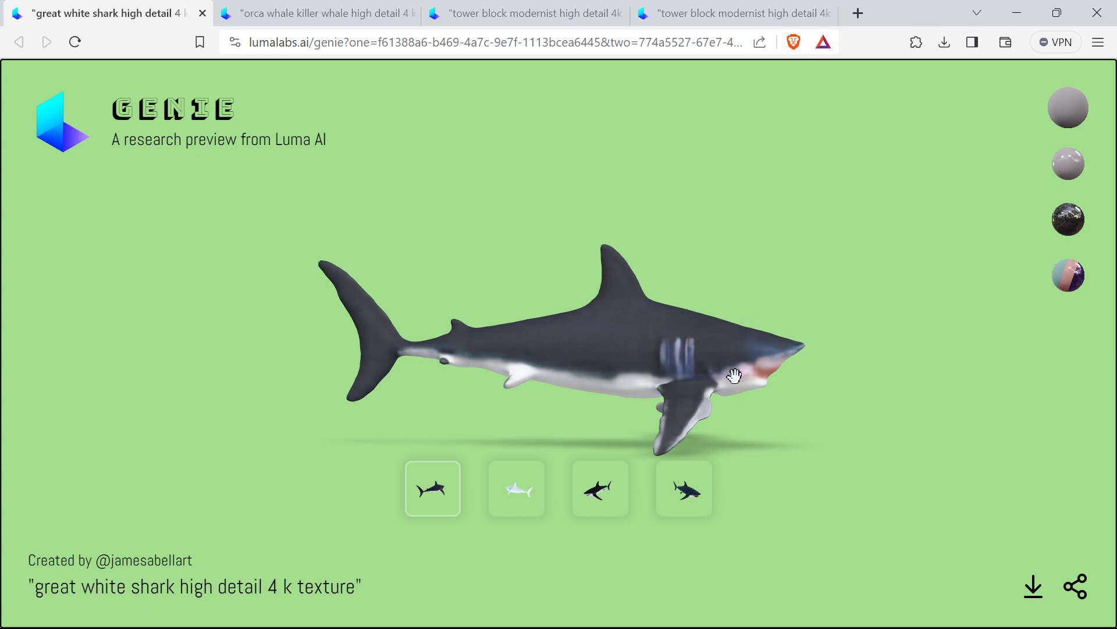
mouse_move(318, 13)
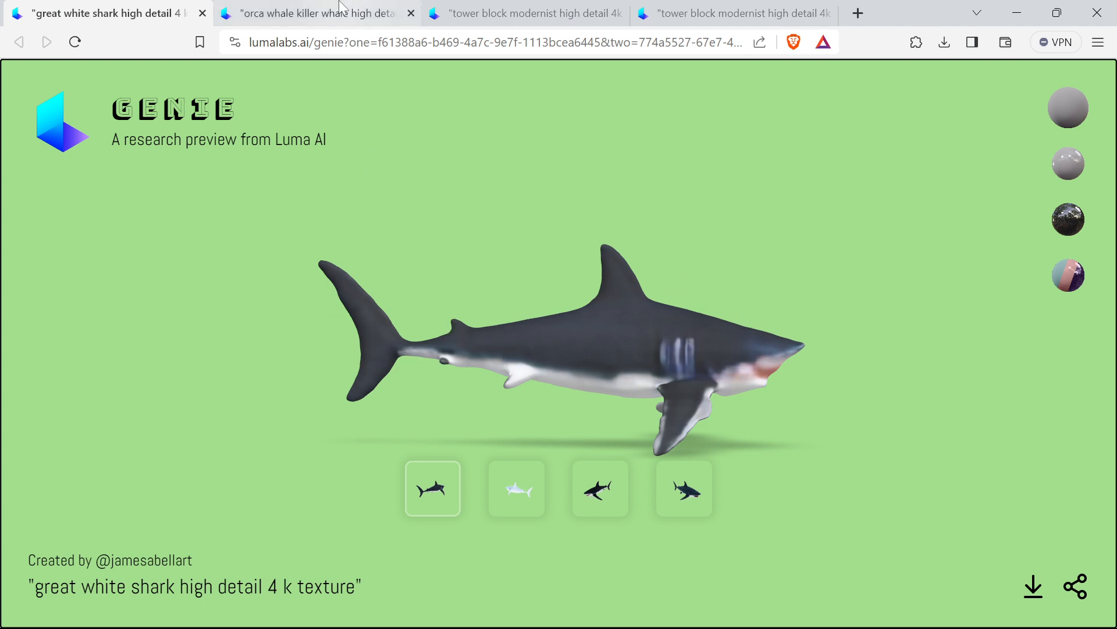
Step: View the whole orca killer whale result, then bring the Blender scene to the front
click(317, 13)
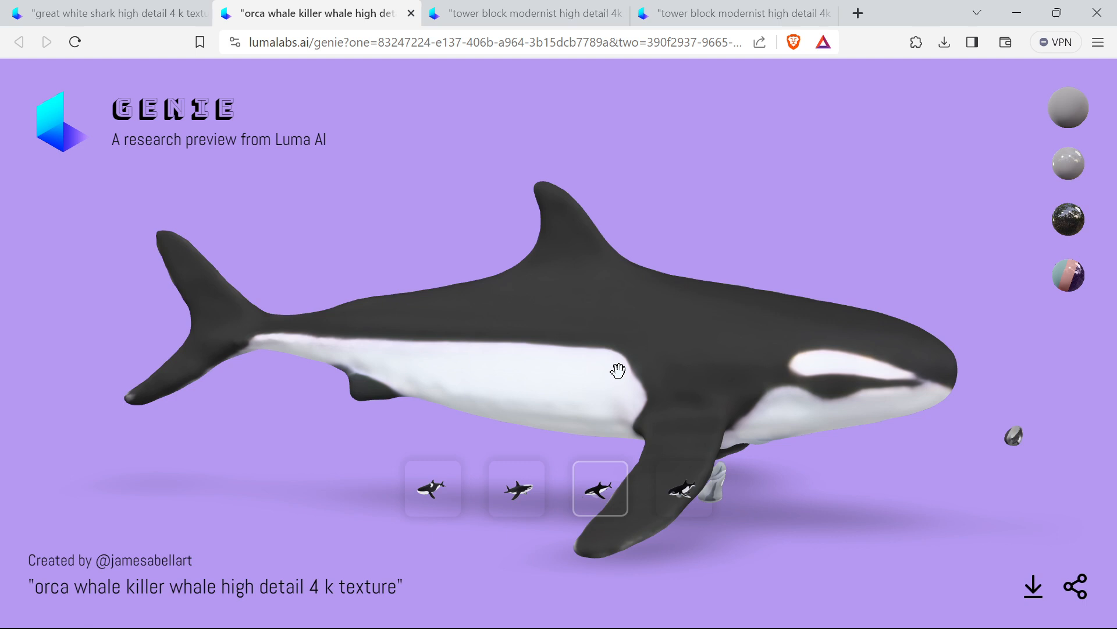
drag(617, 369, 592, 359)
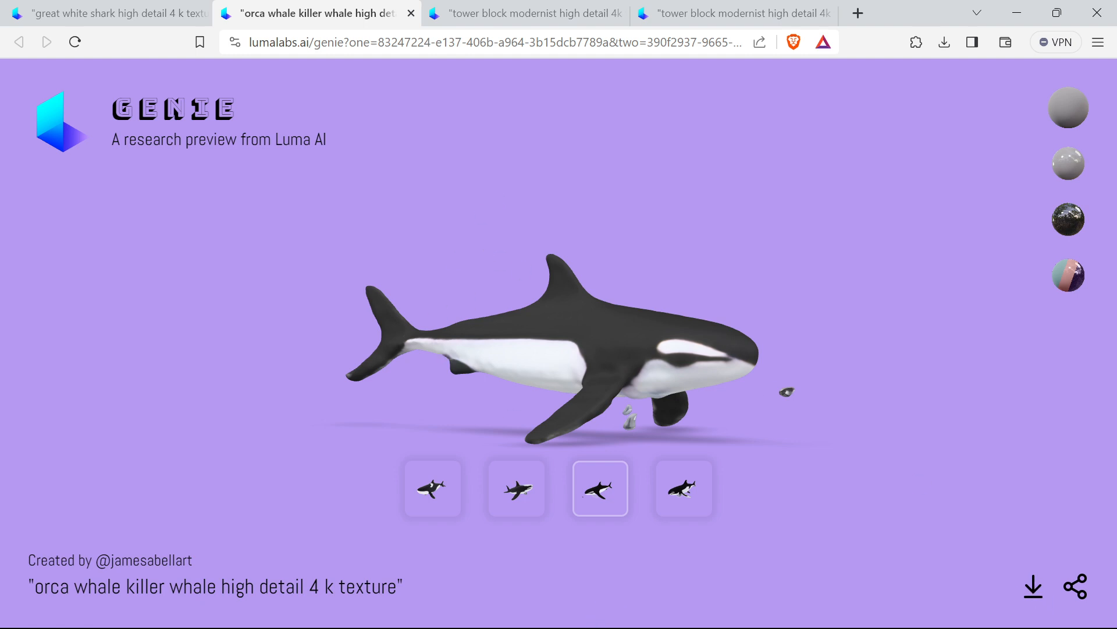
click(633, 609)
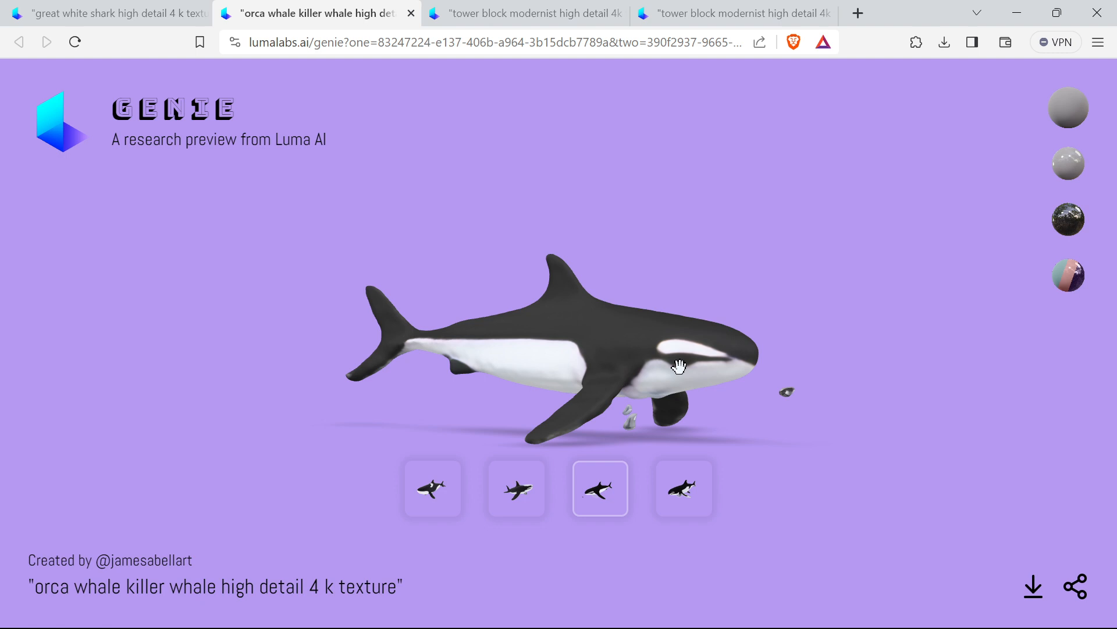
mouse_move(652, 319)
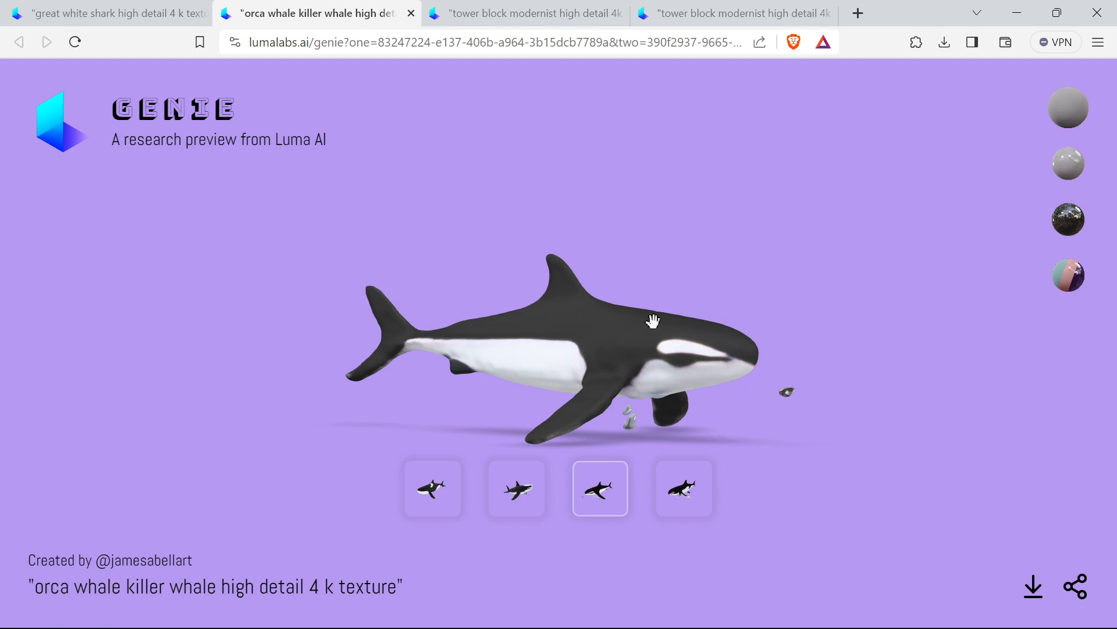
mouse_move(1017, 570)
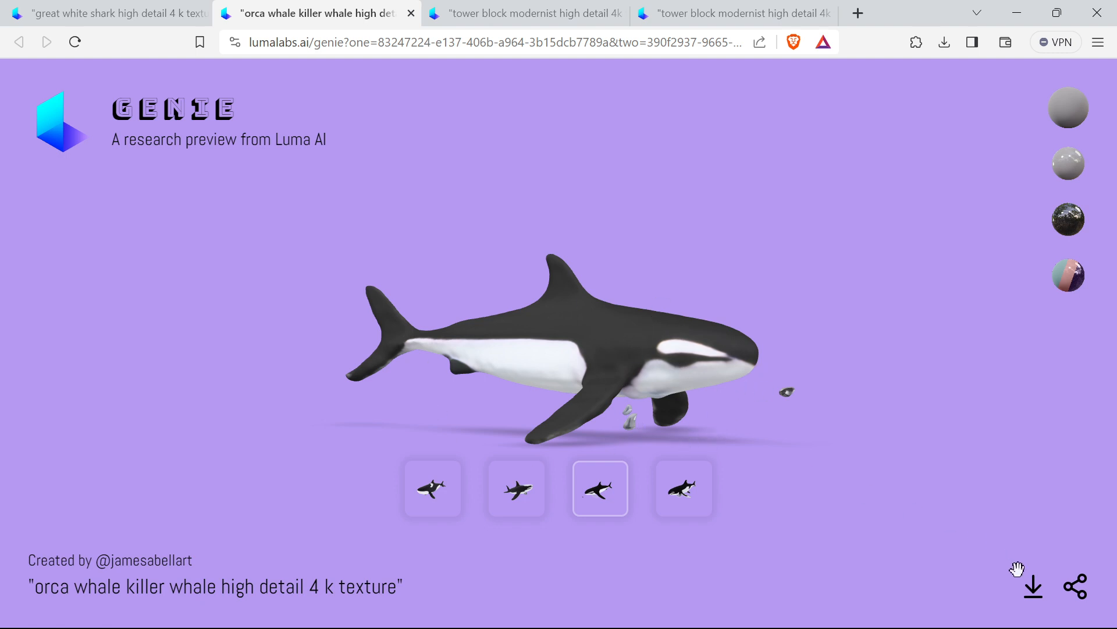
mouse_move(526, 246)
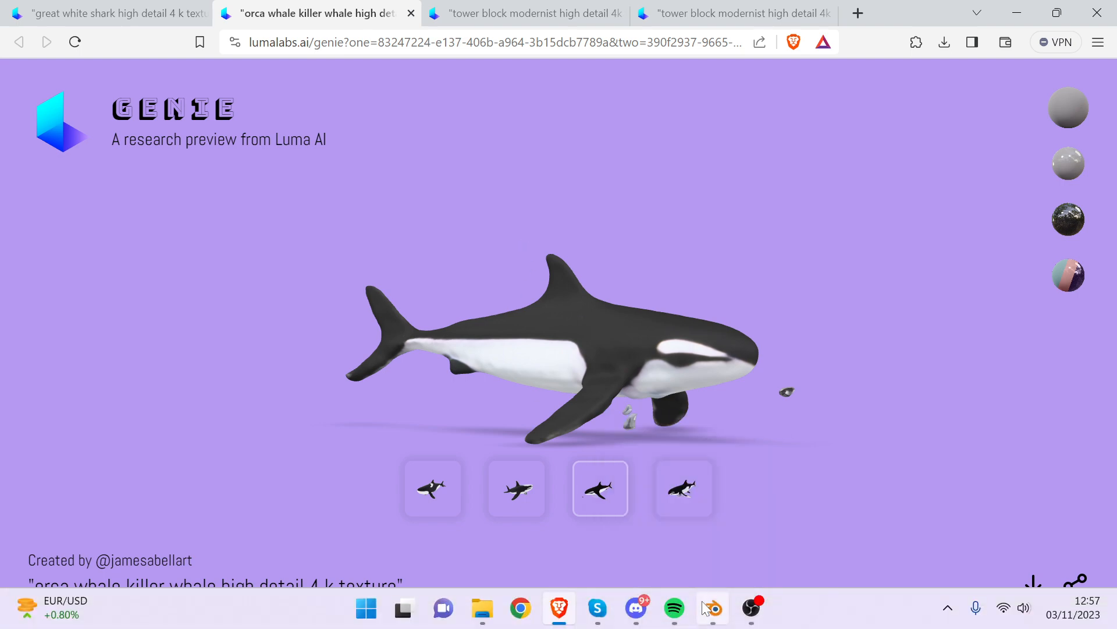
click(711, 608)
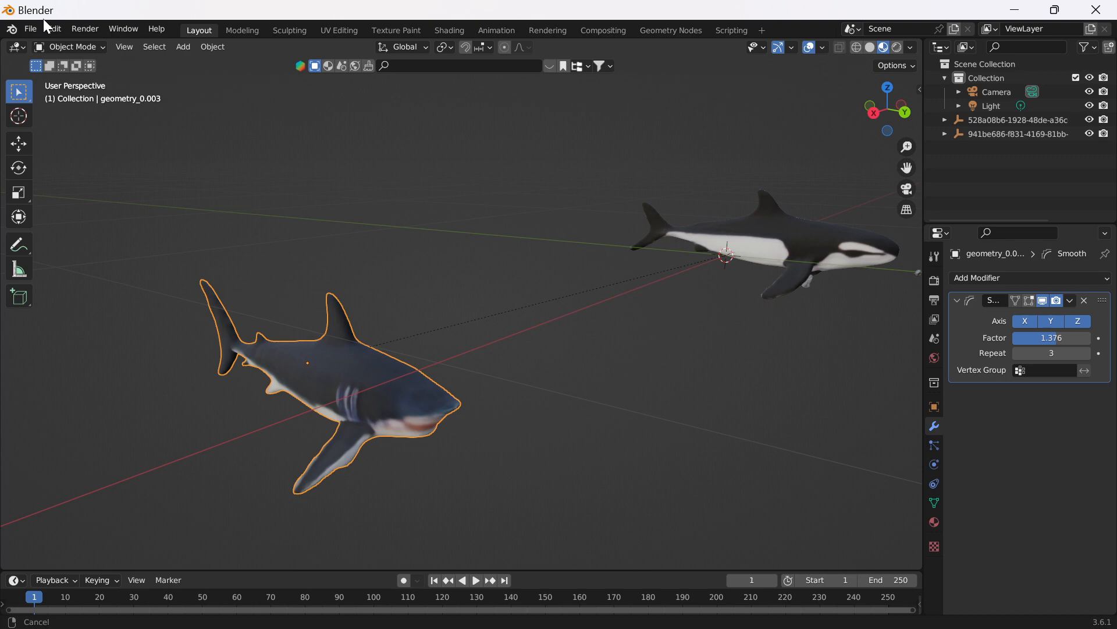
Step: Enter Sculpt Mode on the orca and stretch its body with an Elastic Deform stroke
click(30, 28)
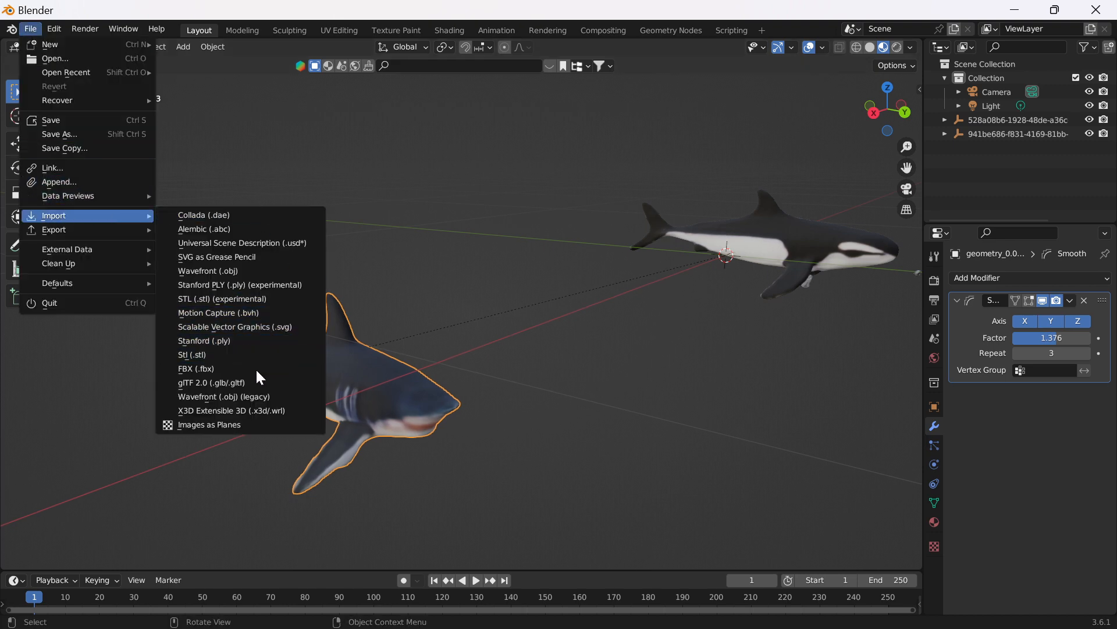
mouse_move(211, 383)
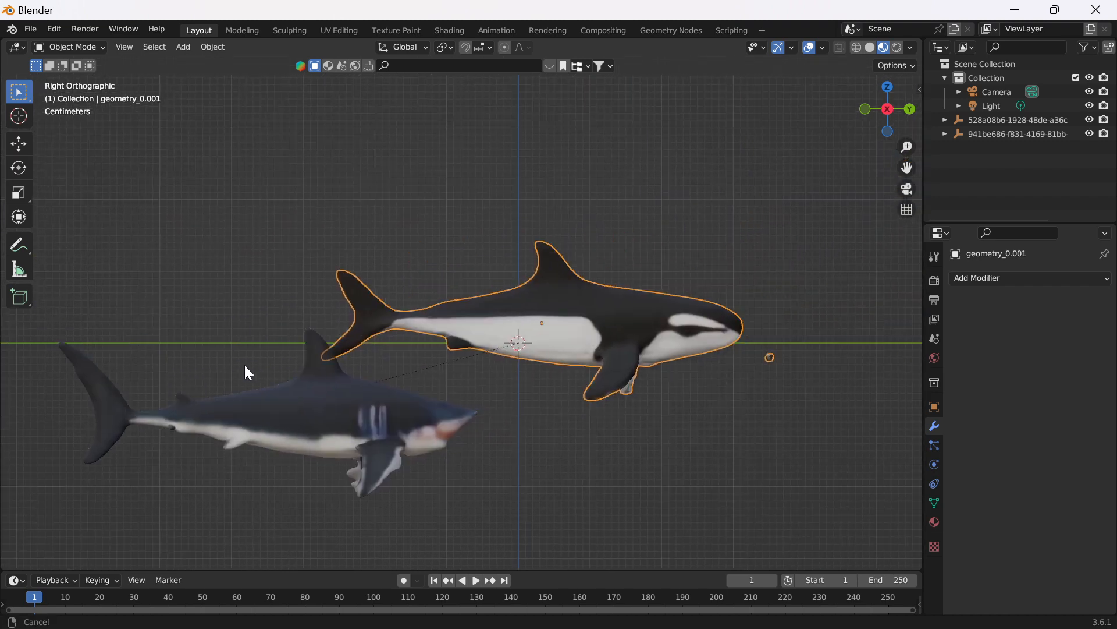
click(71, 47)
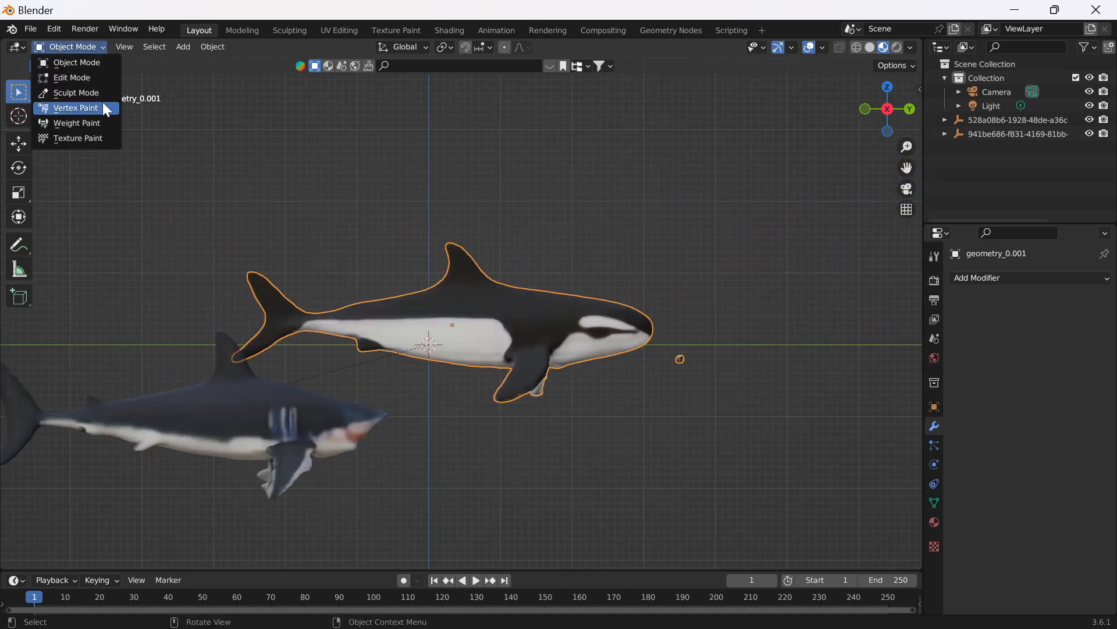
click(76, 92)
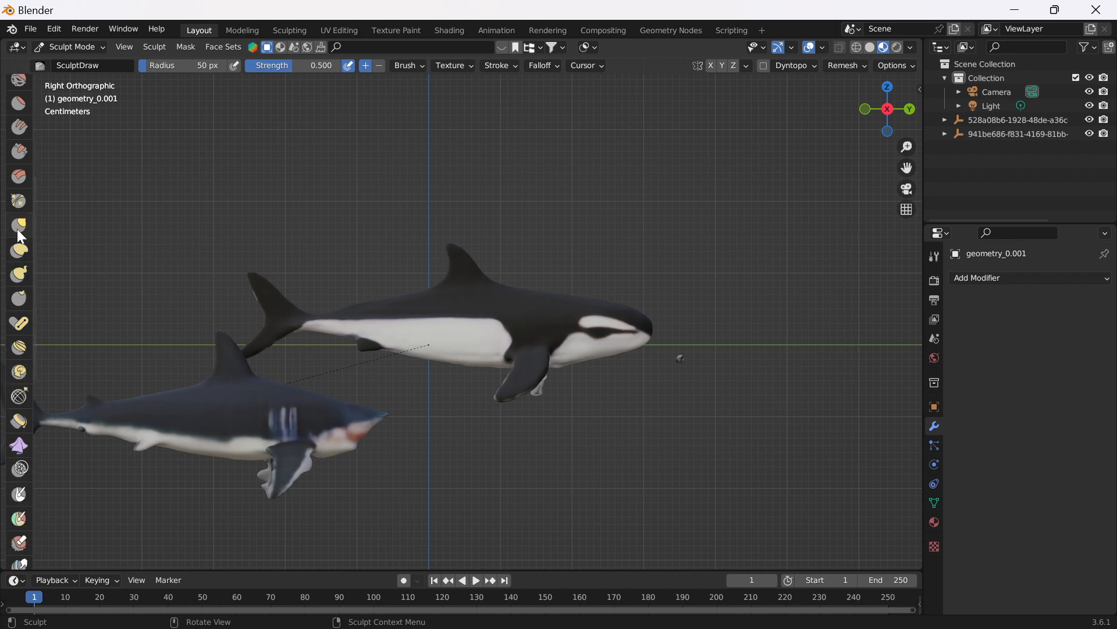
click(19, 248)
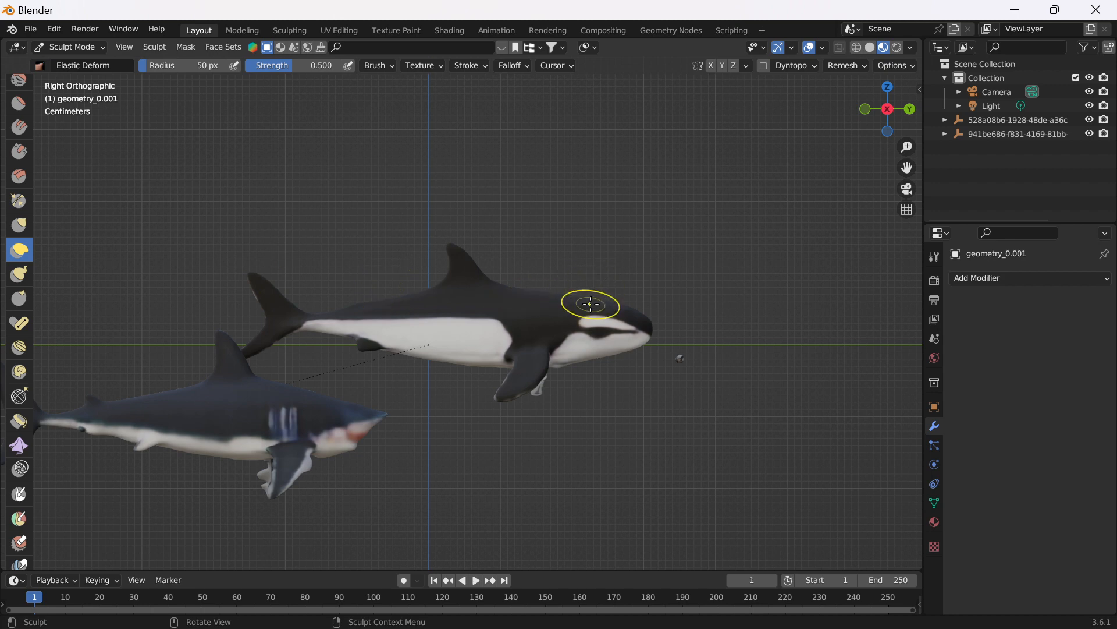
drag(590, 305, 590, 378)
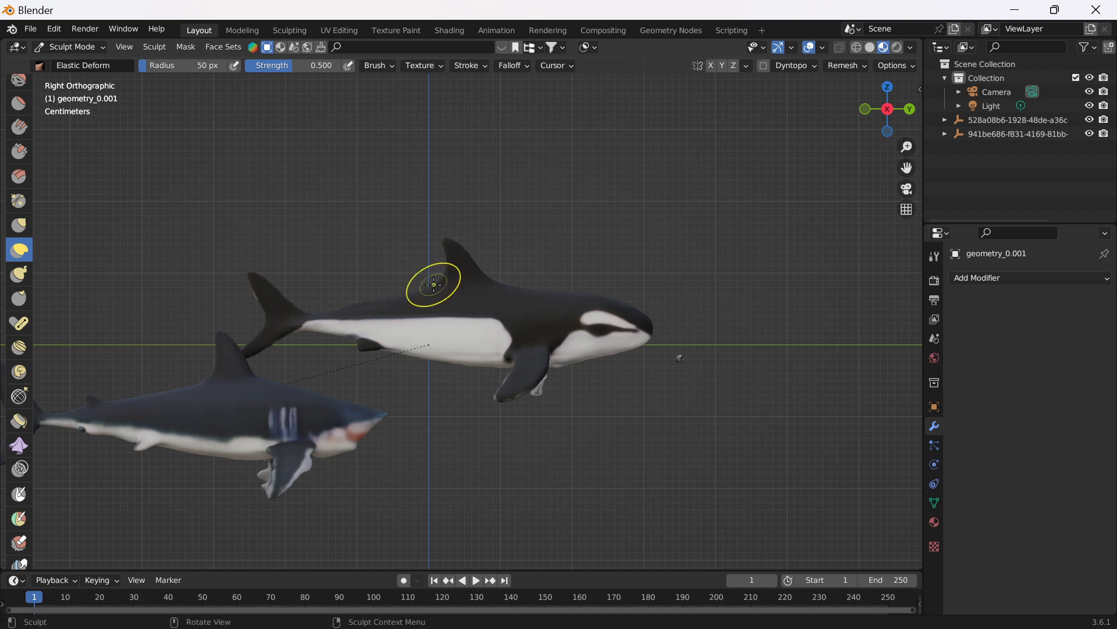
mouse_move(549, 285)
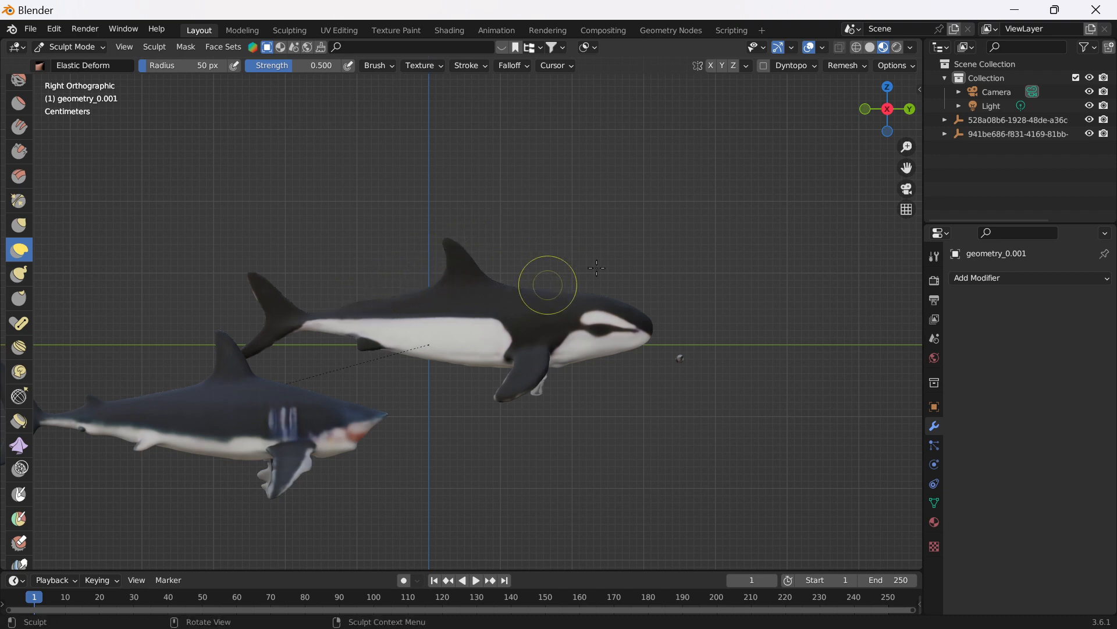
mouse_move(71, 79)
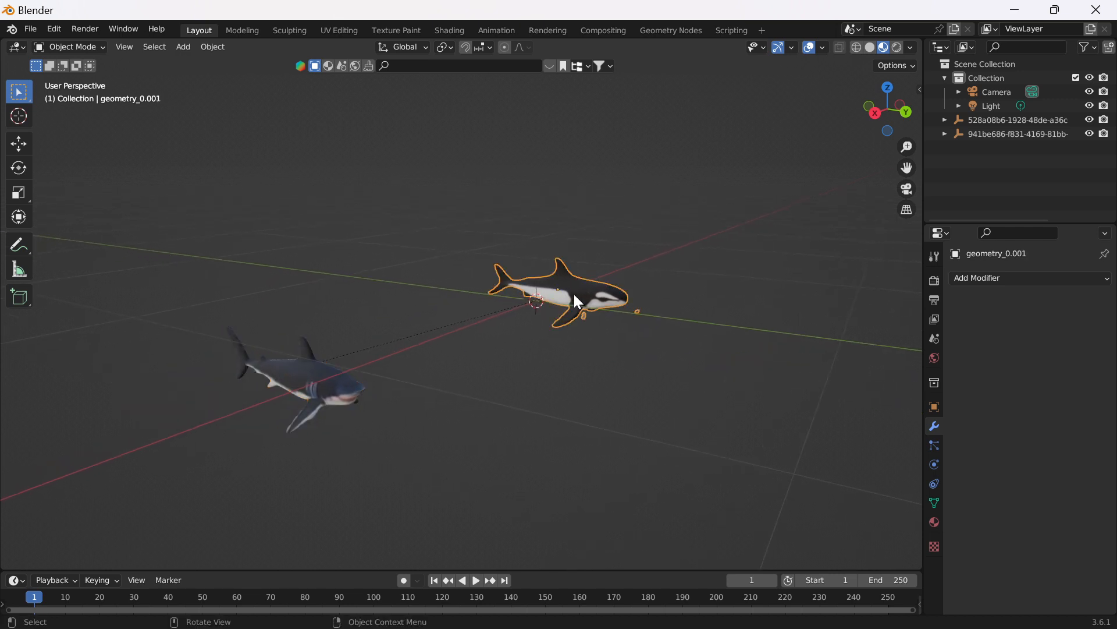
Step: Select the shark, zoom in and enter Edit Mode to inspect its dense triangulated mesh
click(295, 385)
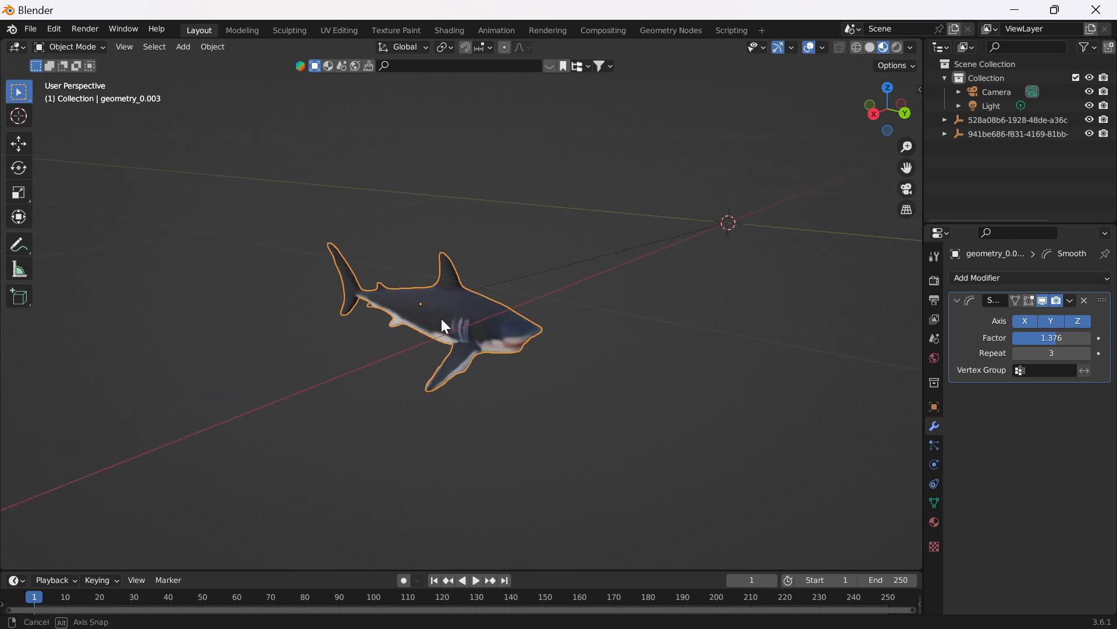
drag(441, 326, 683, 266)
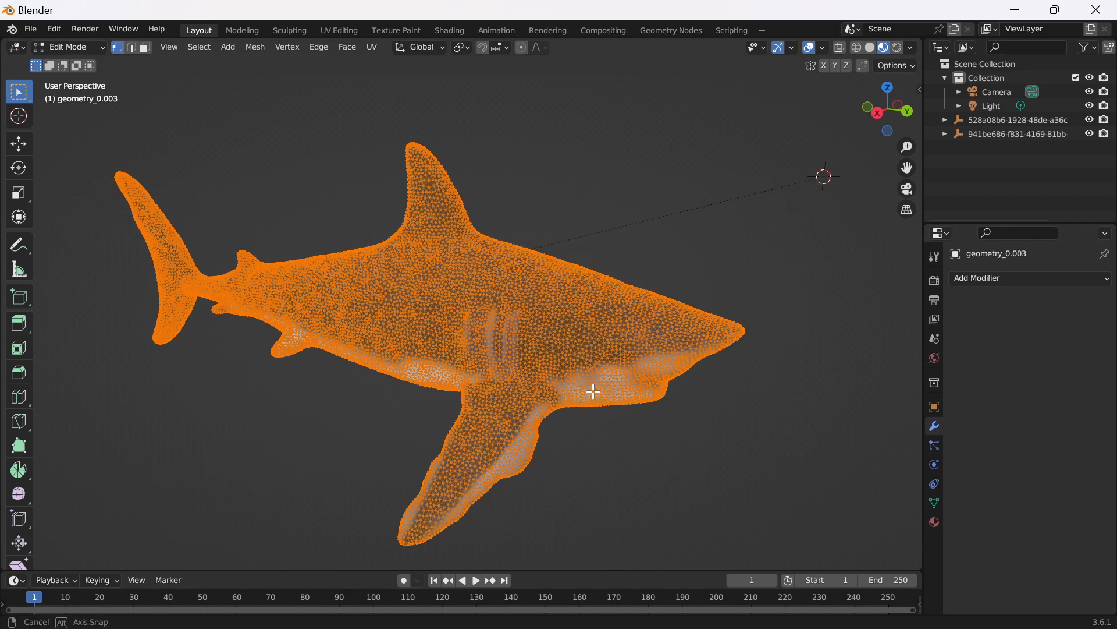
key(Tab)
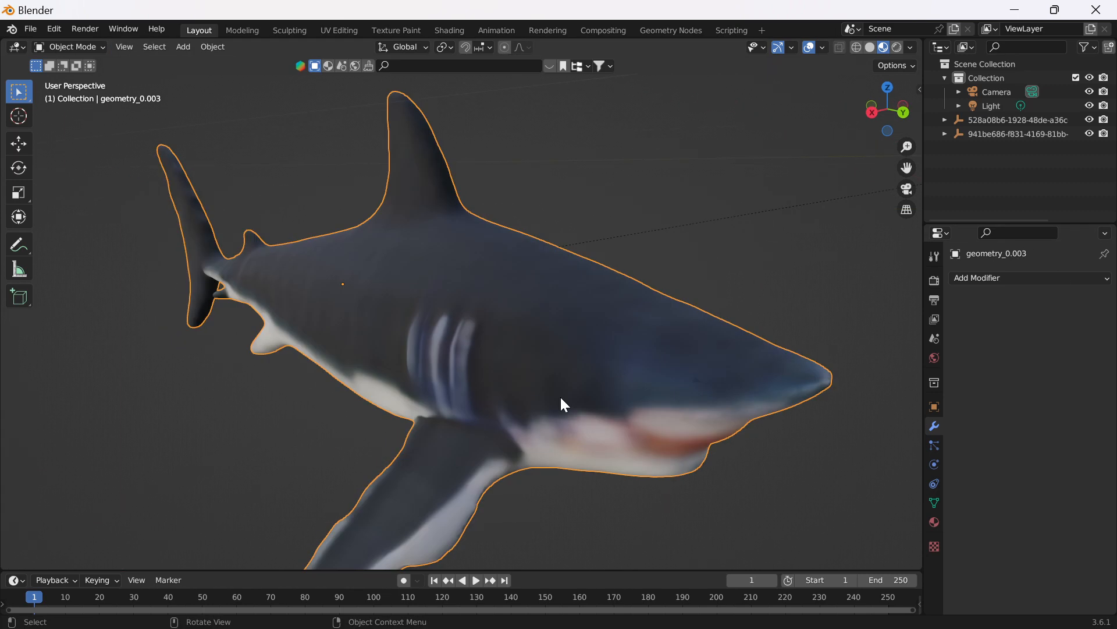
key(Tab)
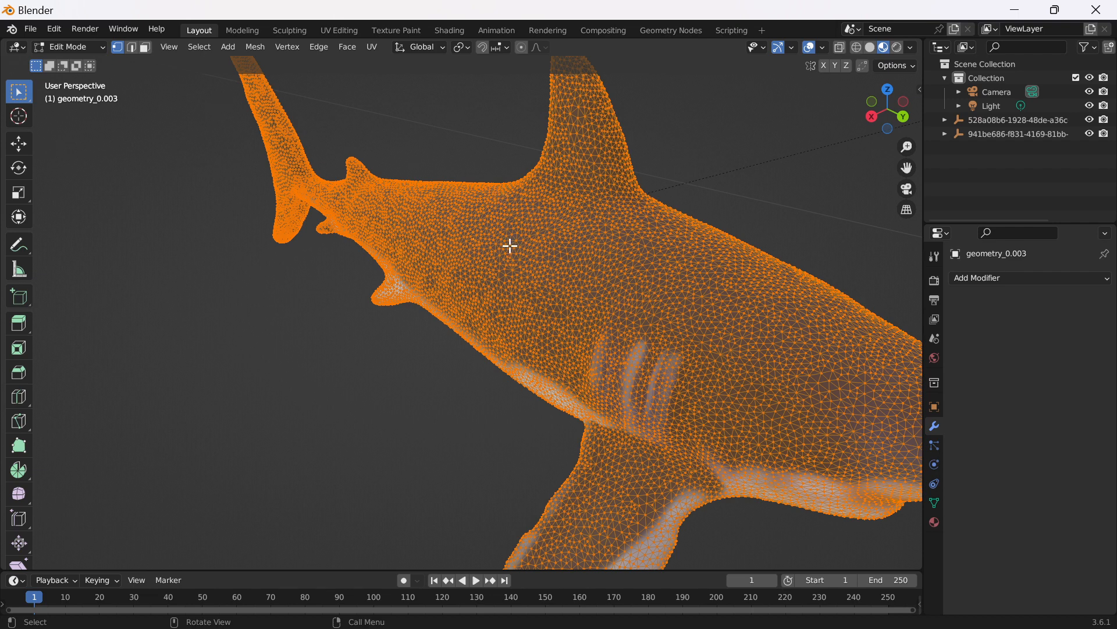
key(f3)
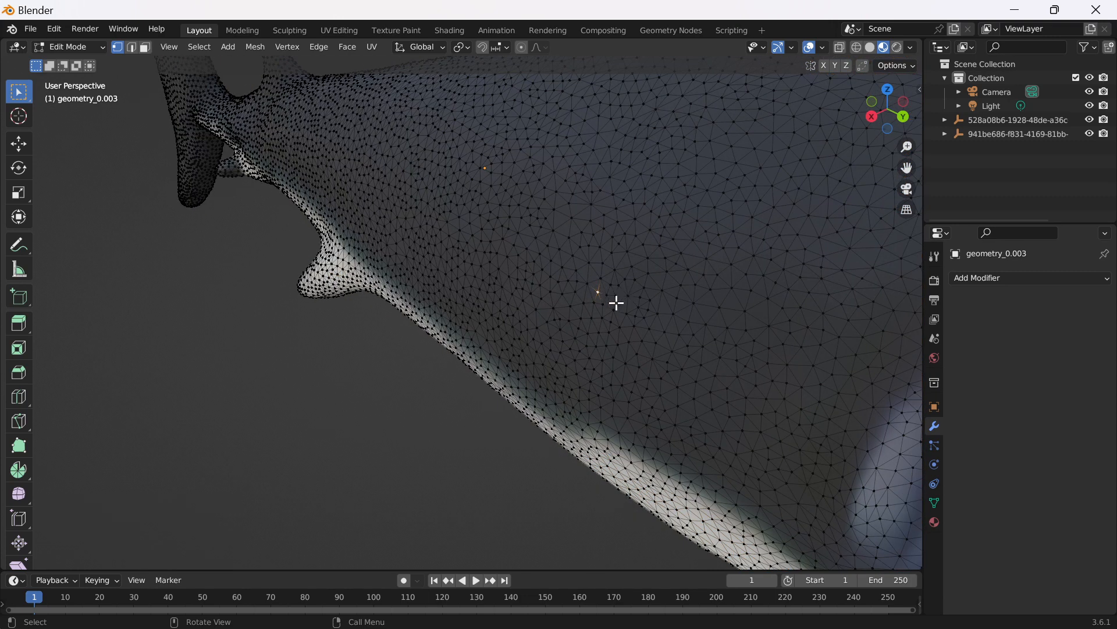
mouse_move(599, 290)
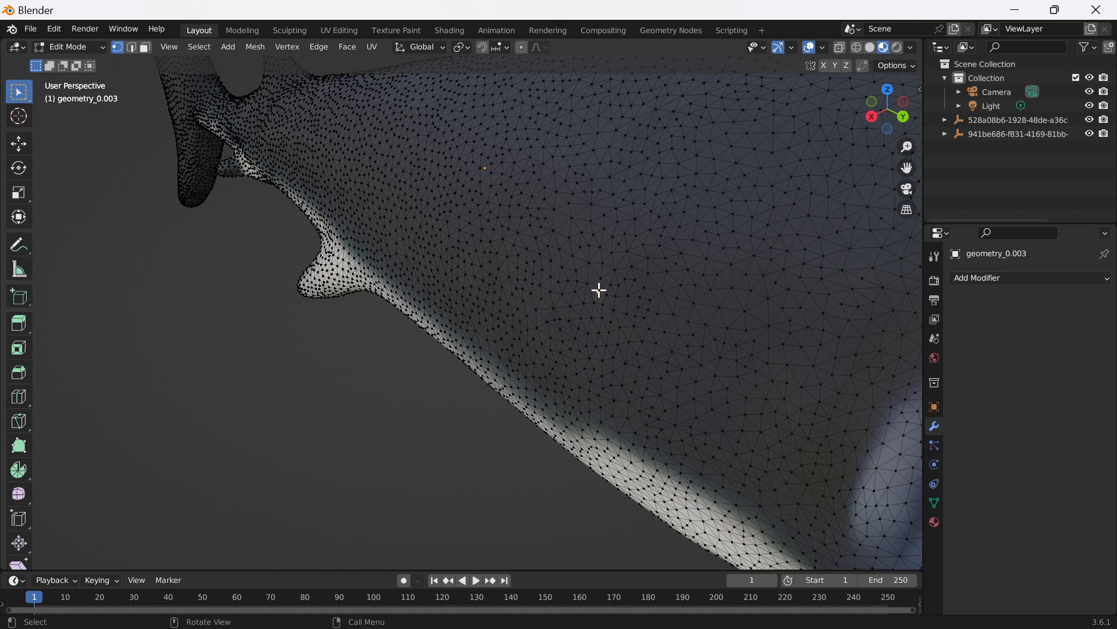
mouse_move(596, 285)
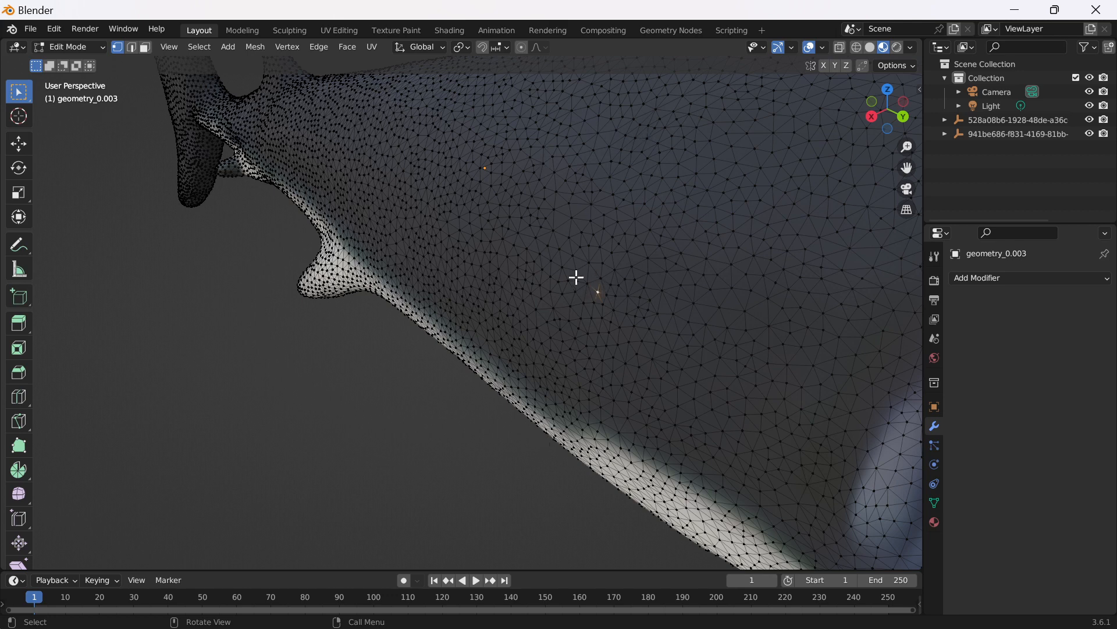
Step: Switch the shark into Sculpt Mode and orbit it to view from above and the sides
drag(576, 277, 591, 315)
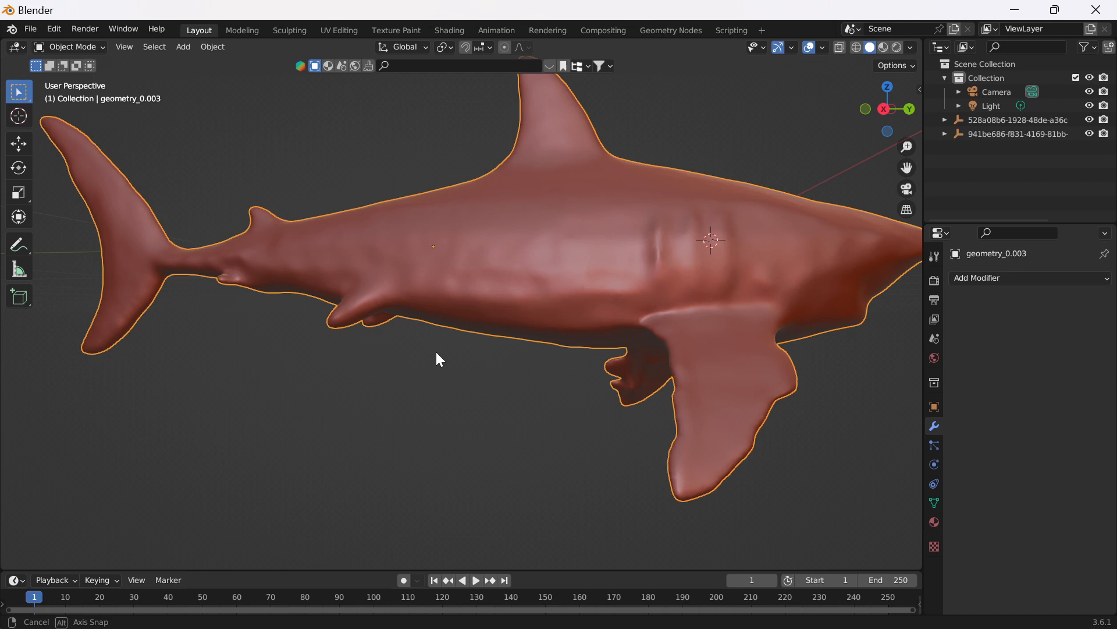
click(70, 47)
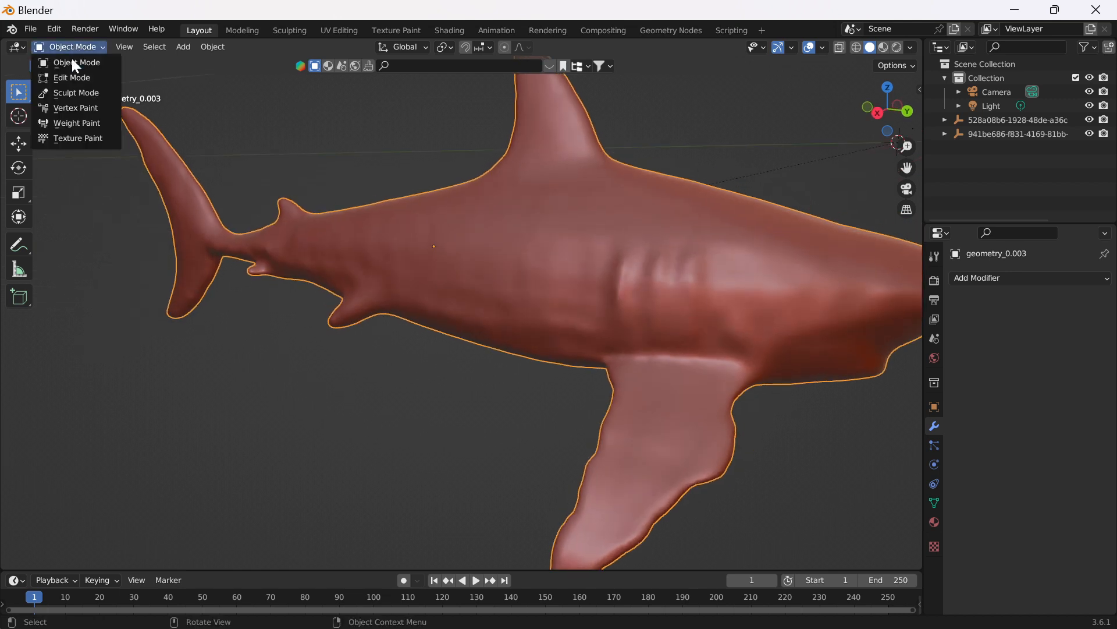
click(75, 92)
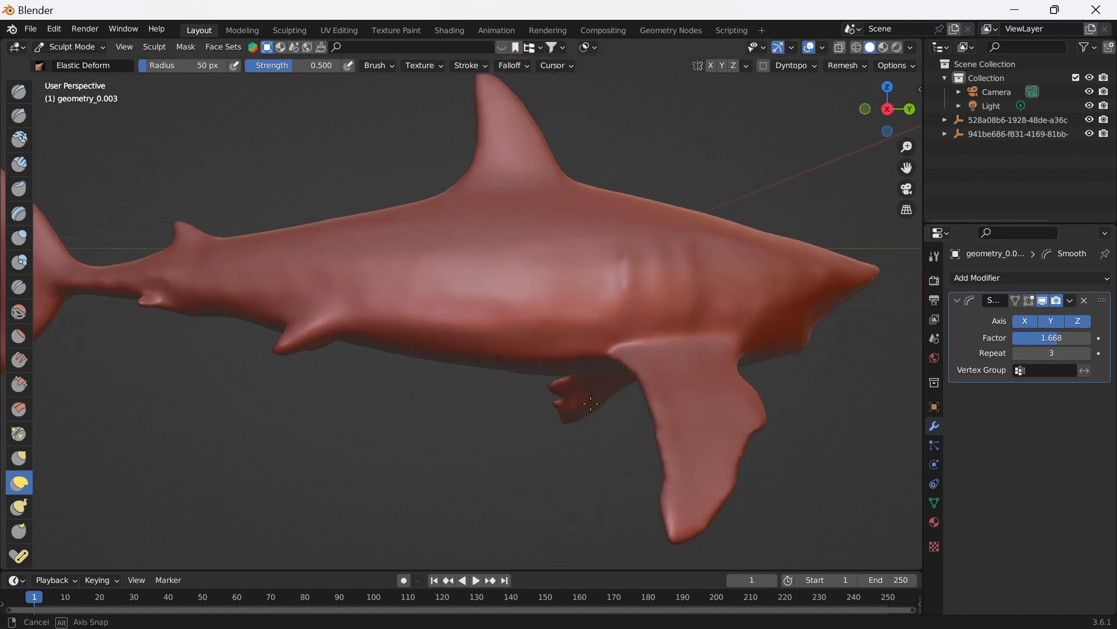
drag(590, 404, 515, 376)
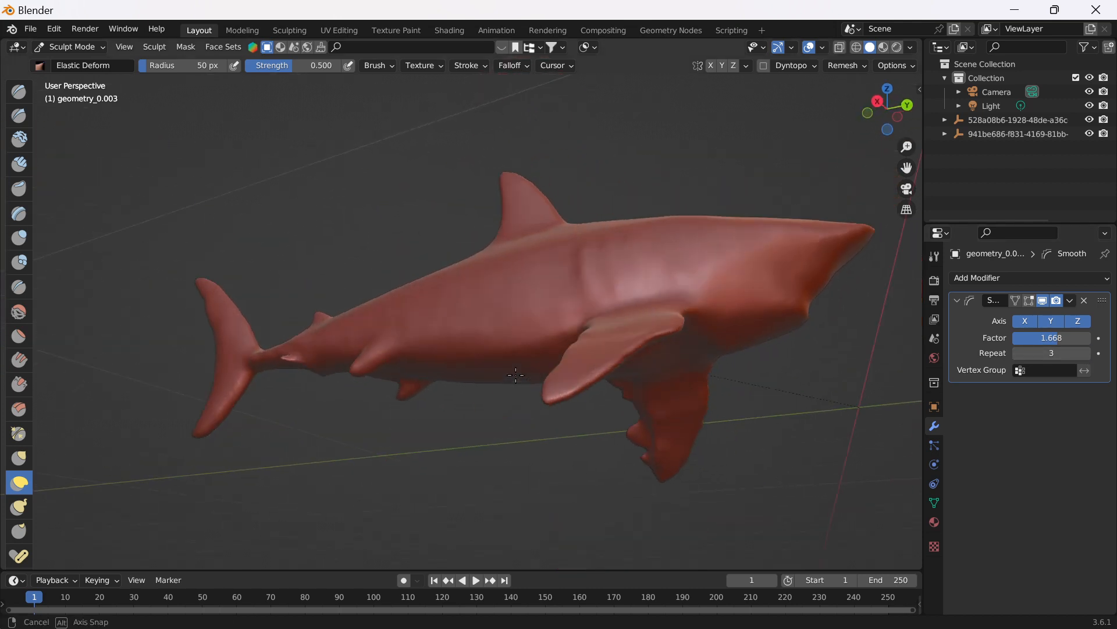
drag(516, 374, 342, 266)
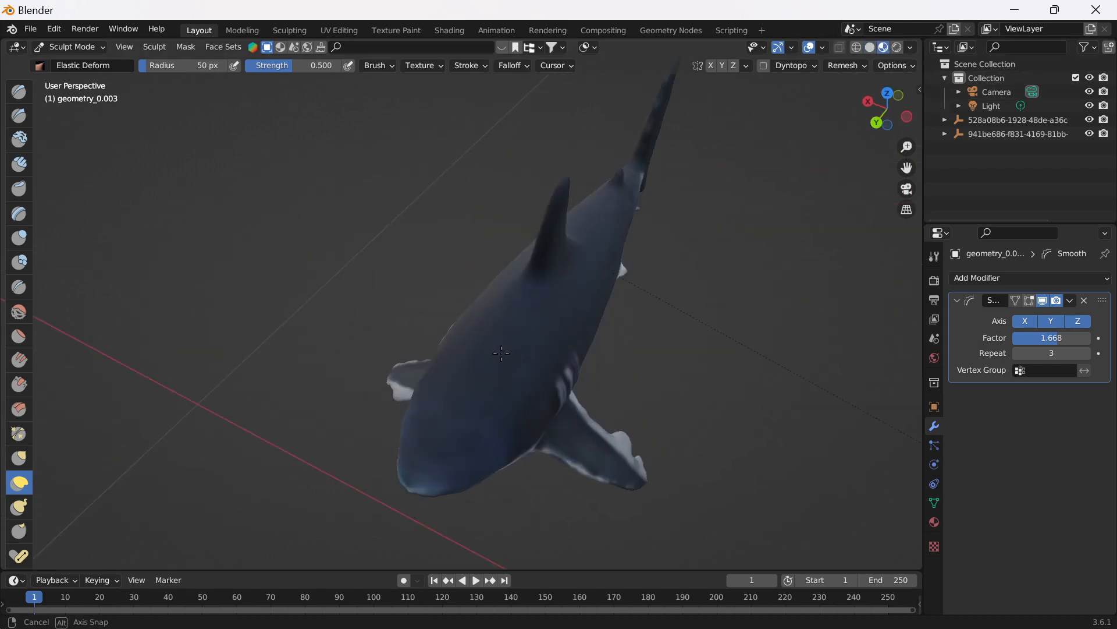
drag(502, 353, 579, 339)
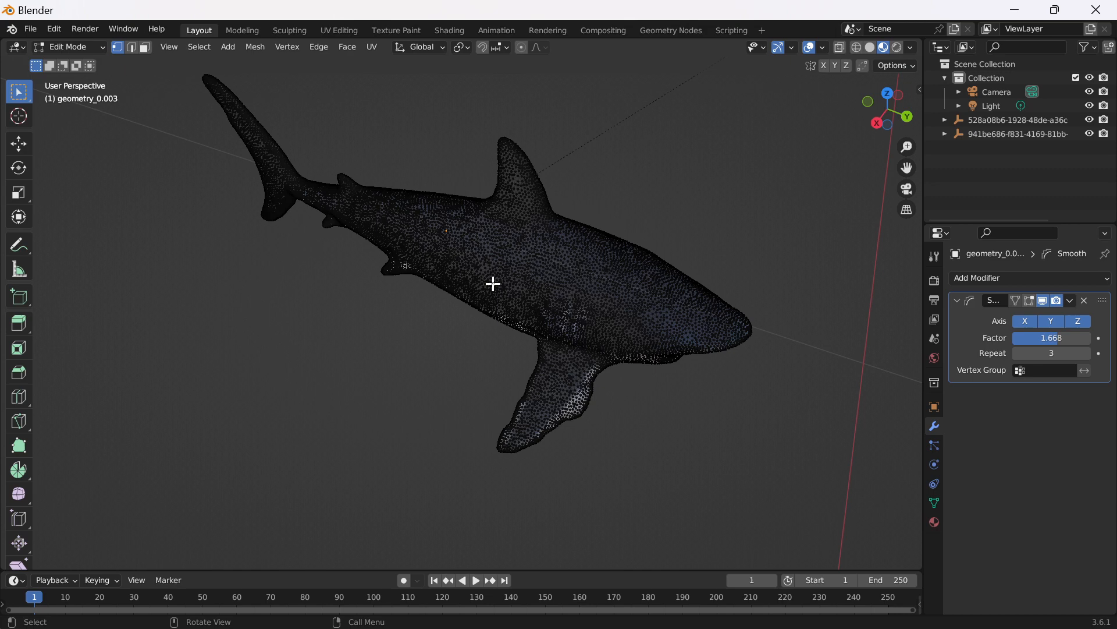
Step: Show the shark's UV layout beside the 3D view, then reshape its gill slits with an elastic stroke
click(68, 47)
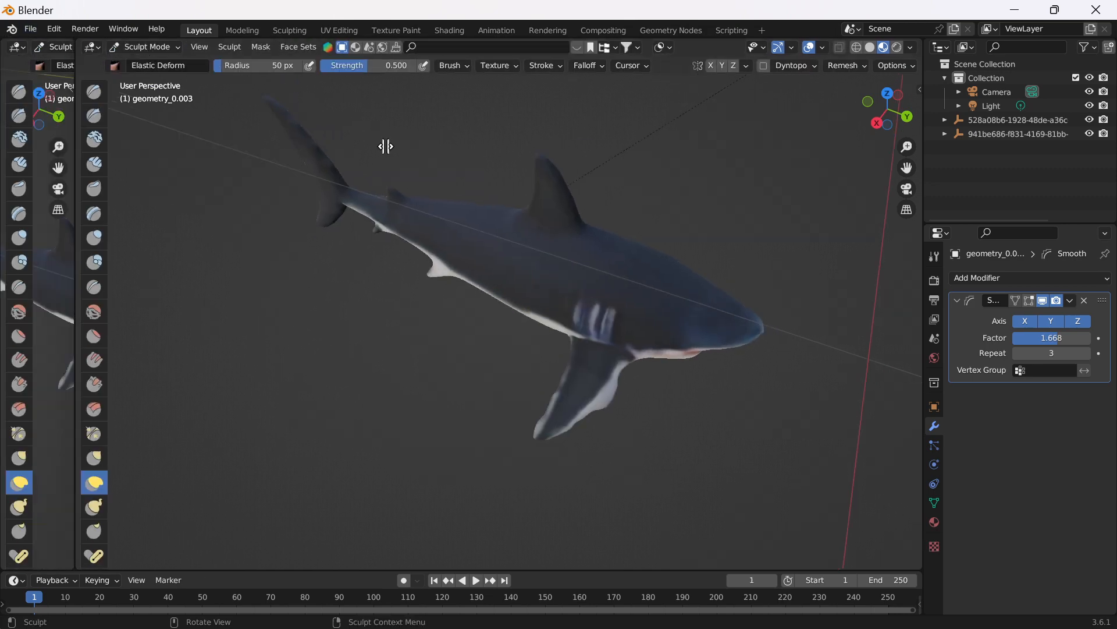
click(12, 46)
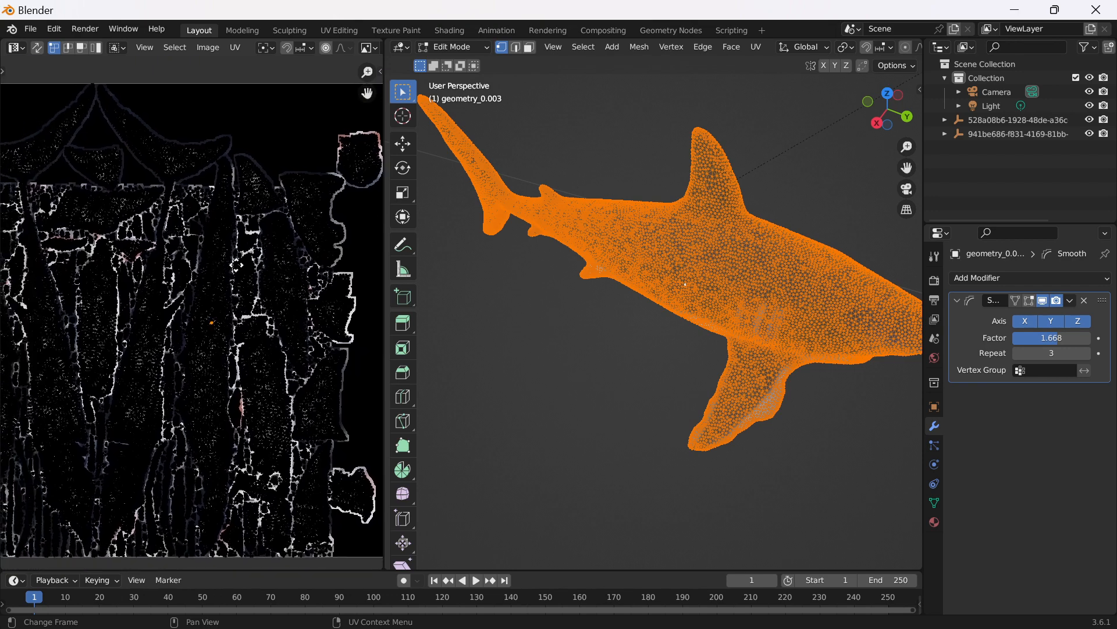
click(450, 46)
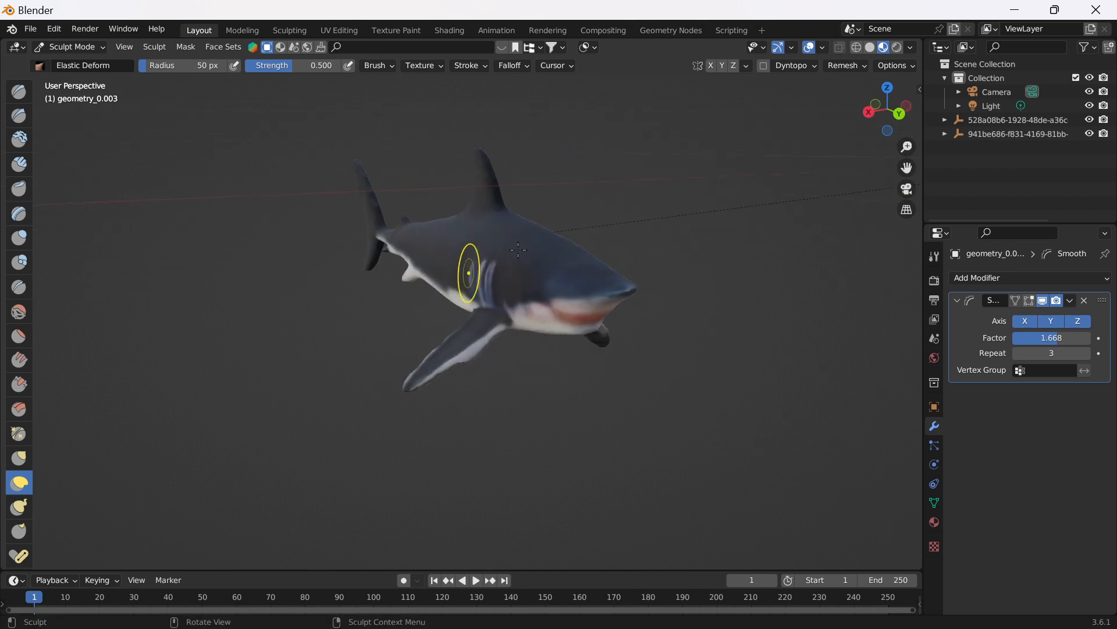
drag(518, 248, 485, 211)
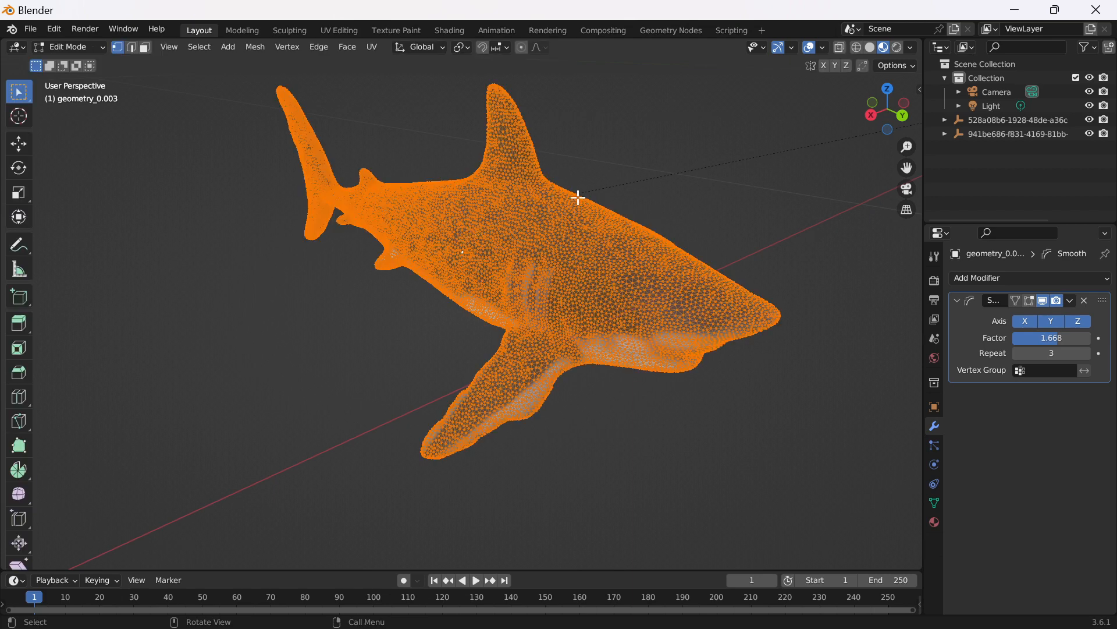
mouse_move(535, 235)
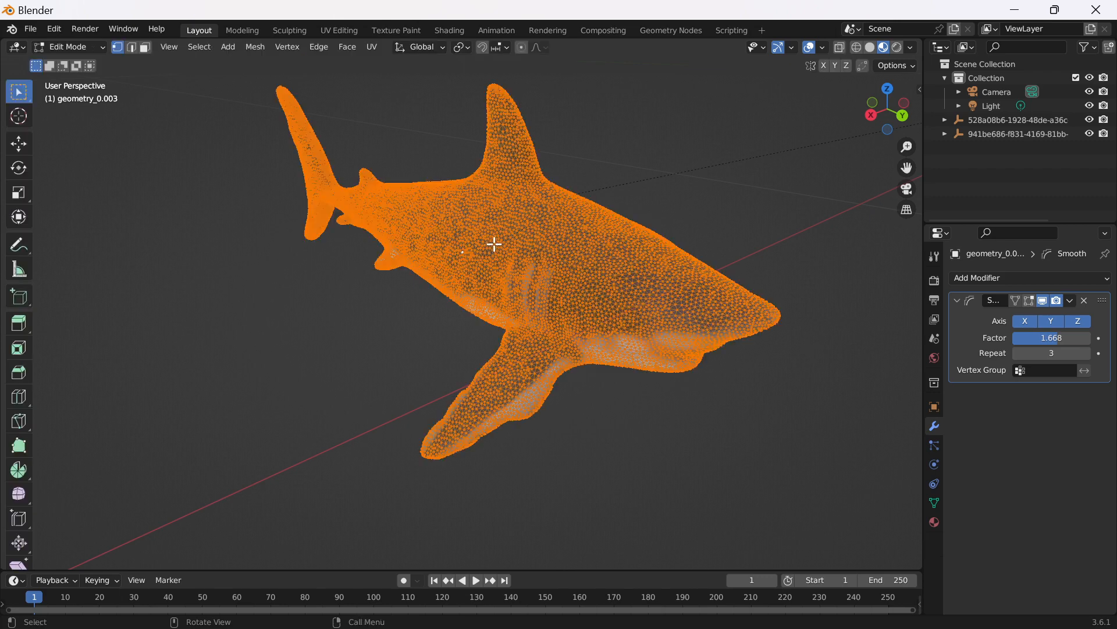
Step: Duplicate the shark in Object Mode and move the copy beside the original
click(67, 47)
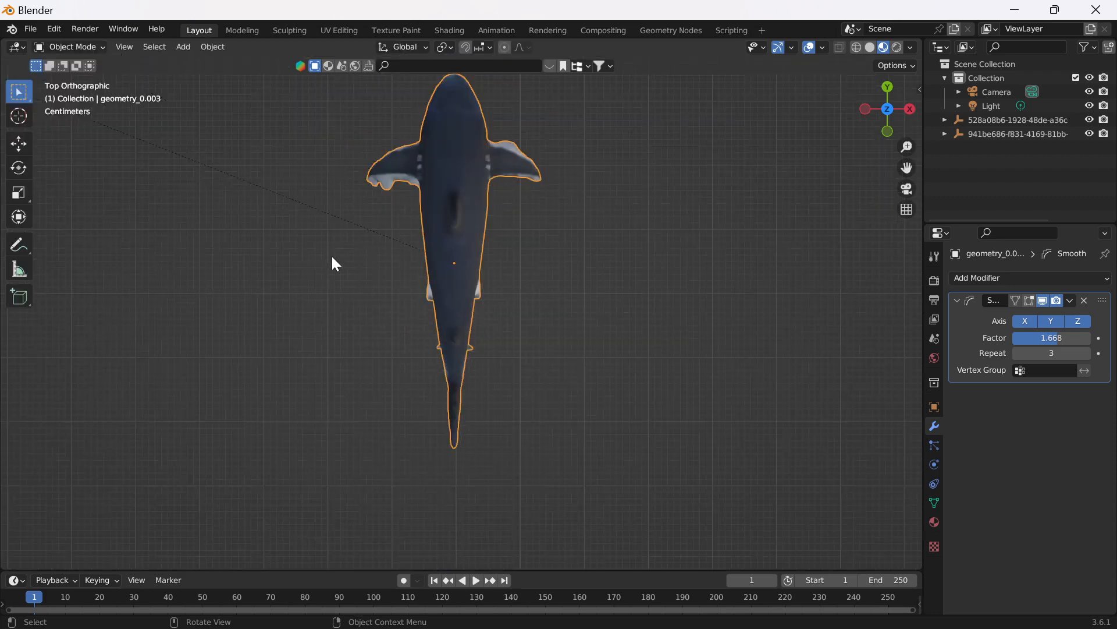
drag(454, 263, 638, 270)
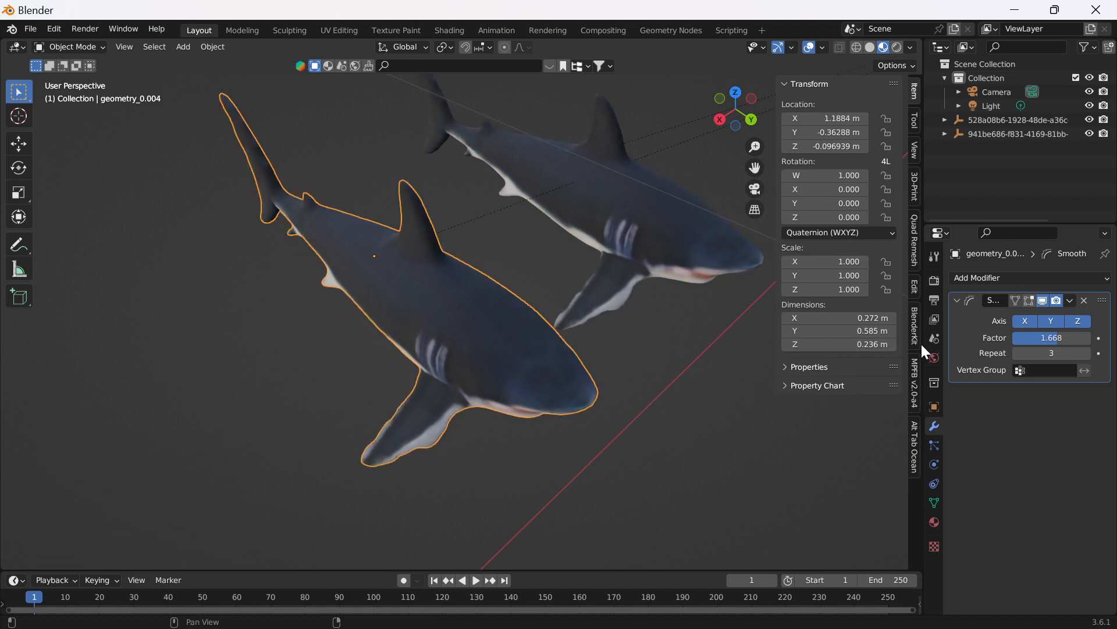
click(914, 246)
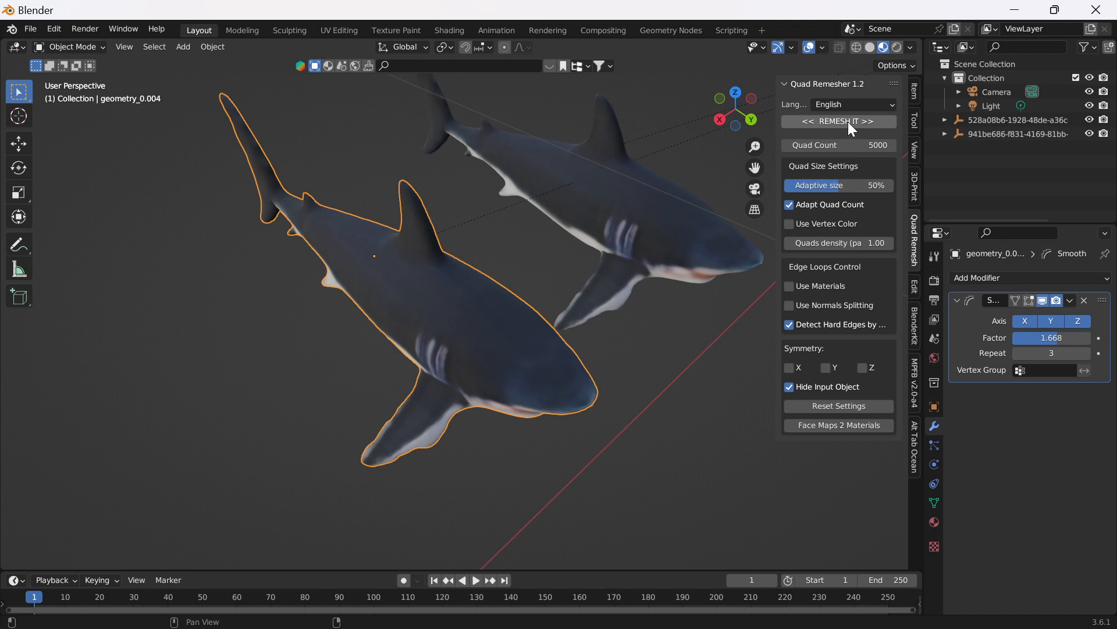
Step: Run Quad Remesher on the shark copy with a 5000 quad count target
click(839, 120)
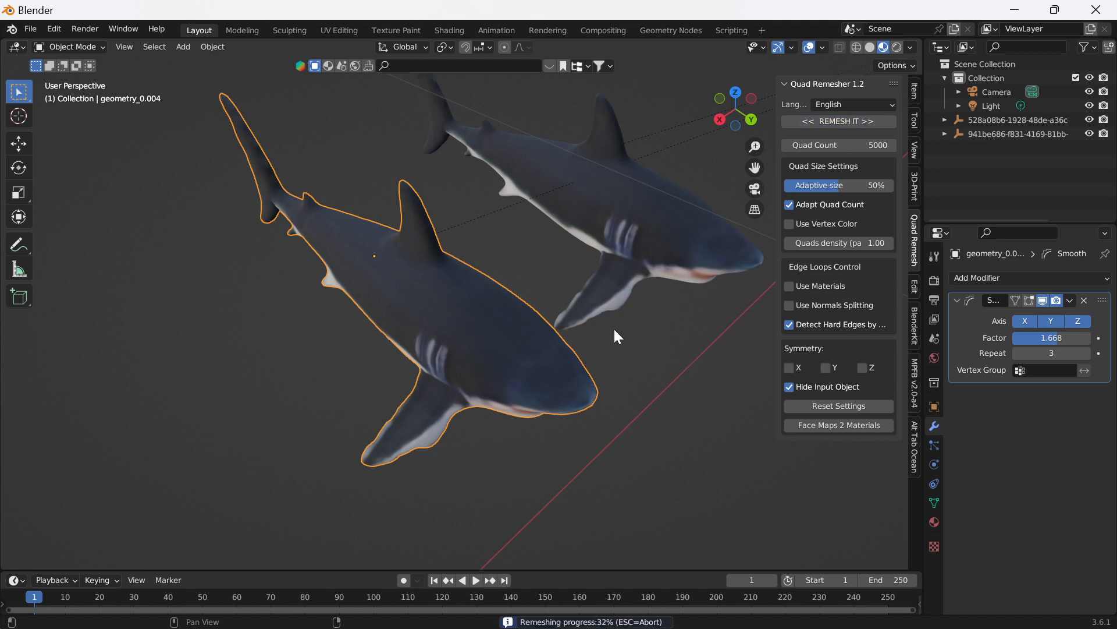
mouse_move(599, 596)
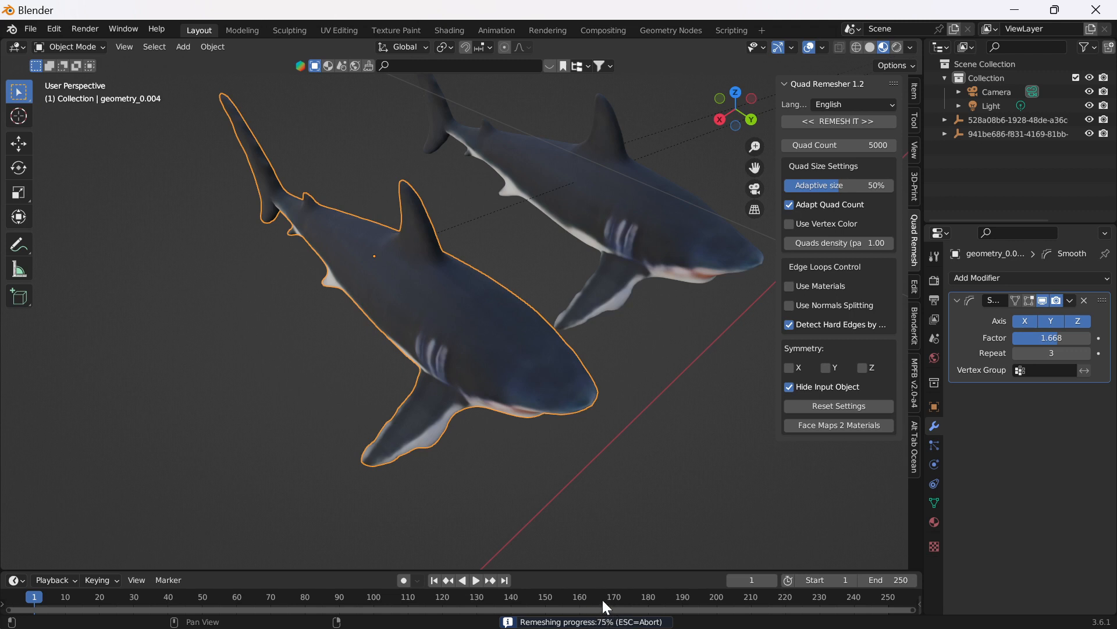
mouse_move(645, 622)
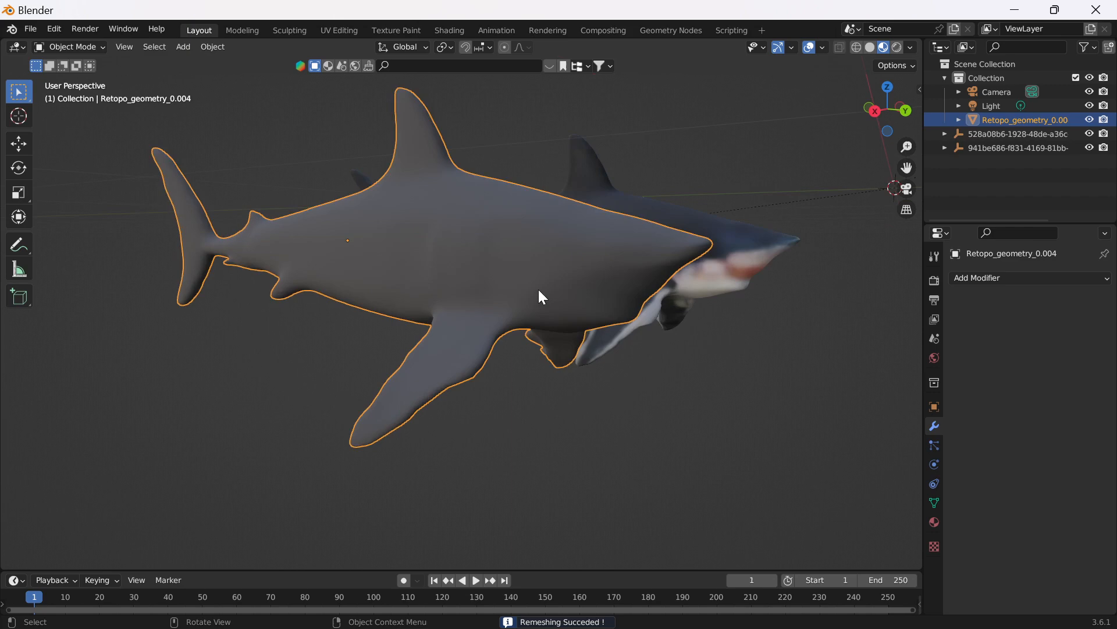
Step: Inspect the remeshed shark's quad edge flow from front, side and top, box-selecting its left half
key(Tab)
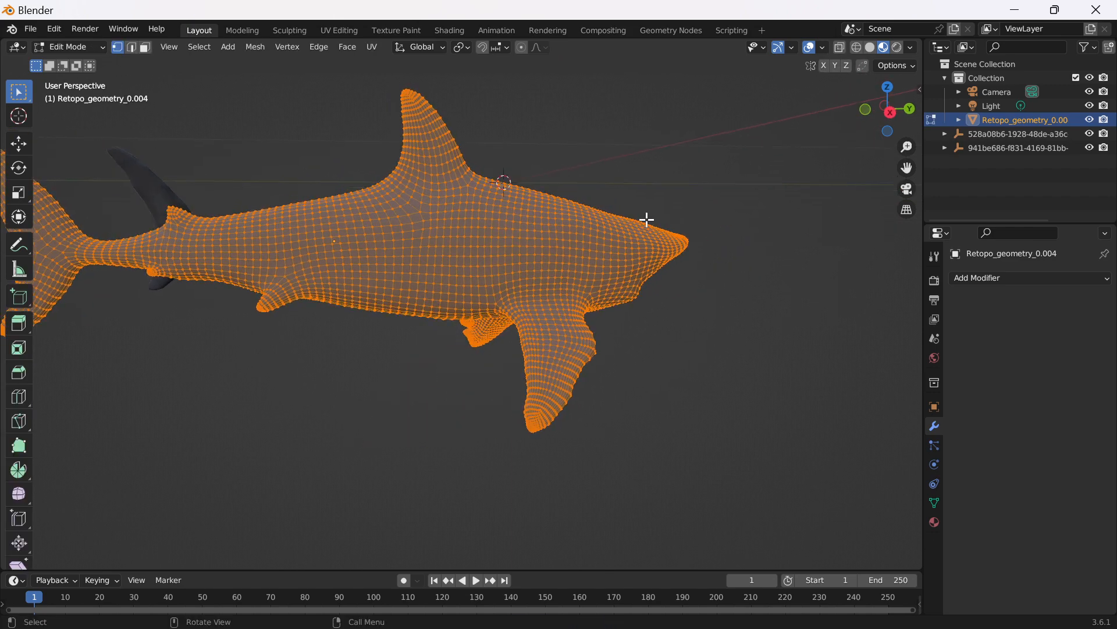
mouse_move(132, 262)
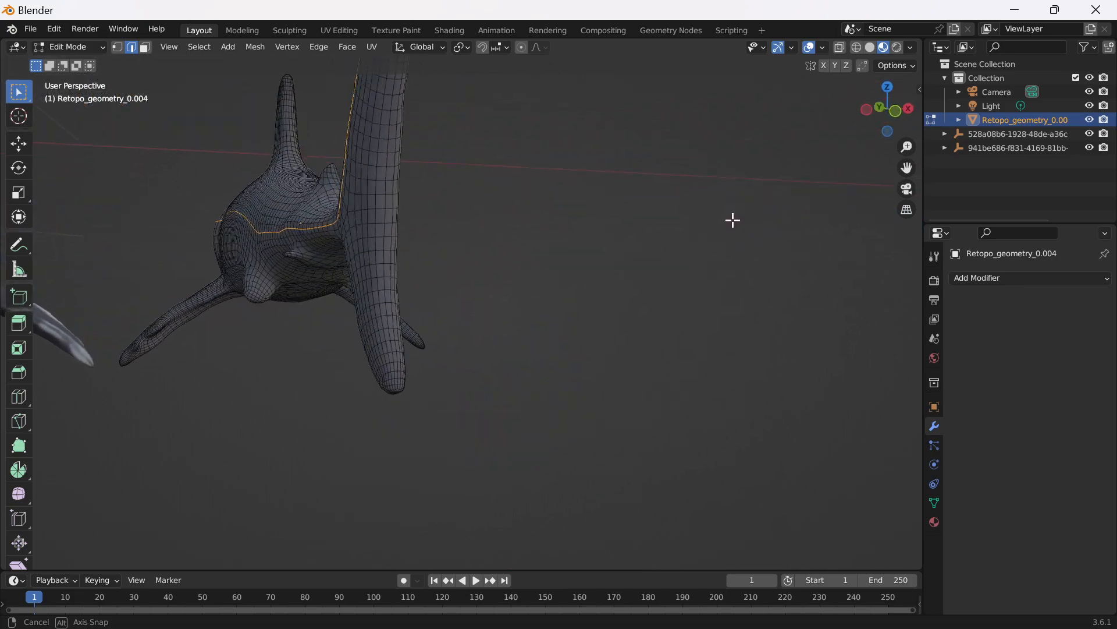
drag(733, 219, 512, 247)
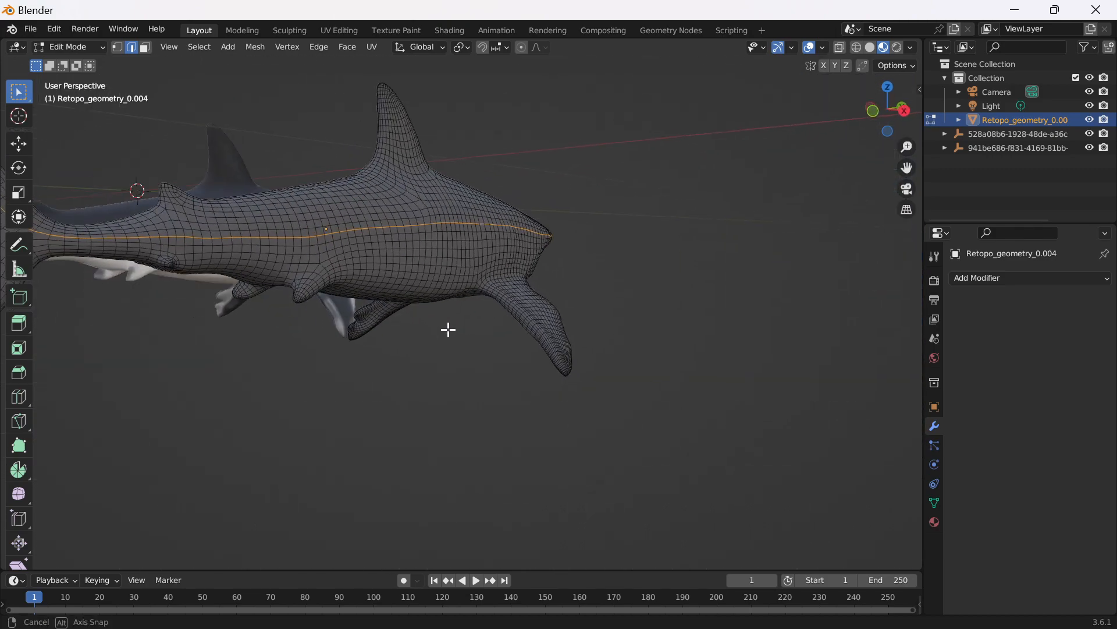
drag(449, 329, 510, 364)
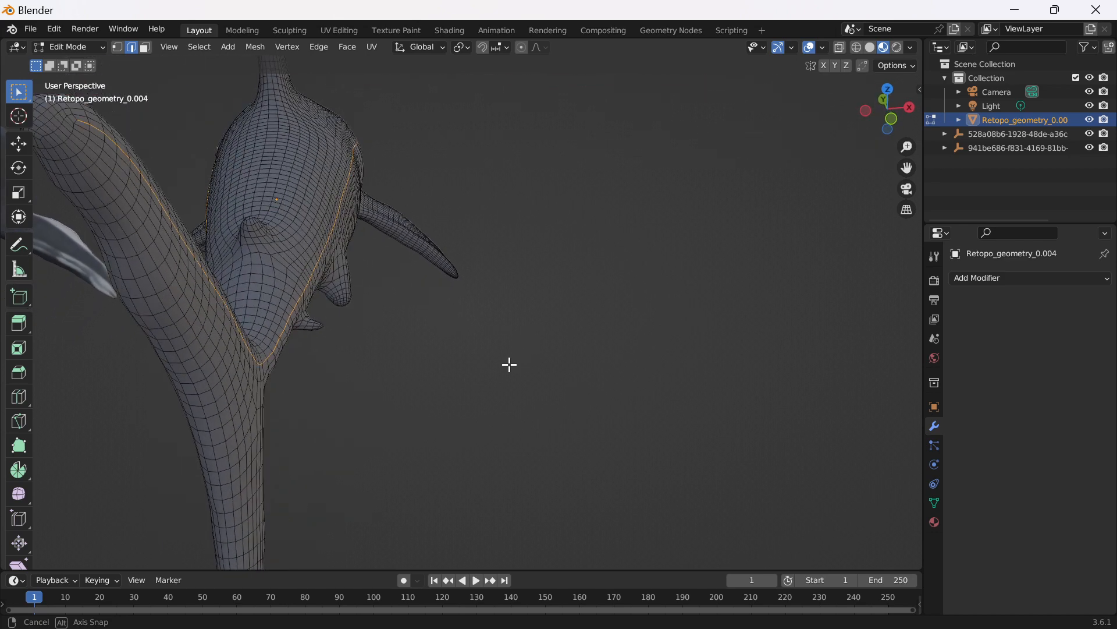
key(Tab)
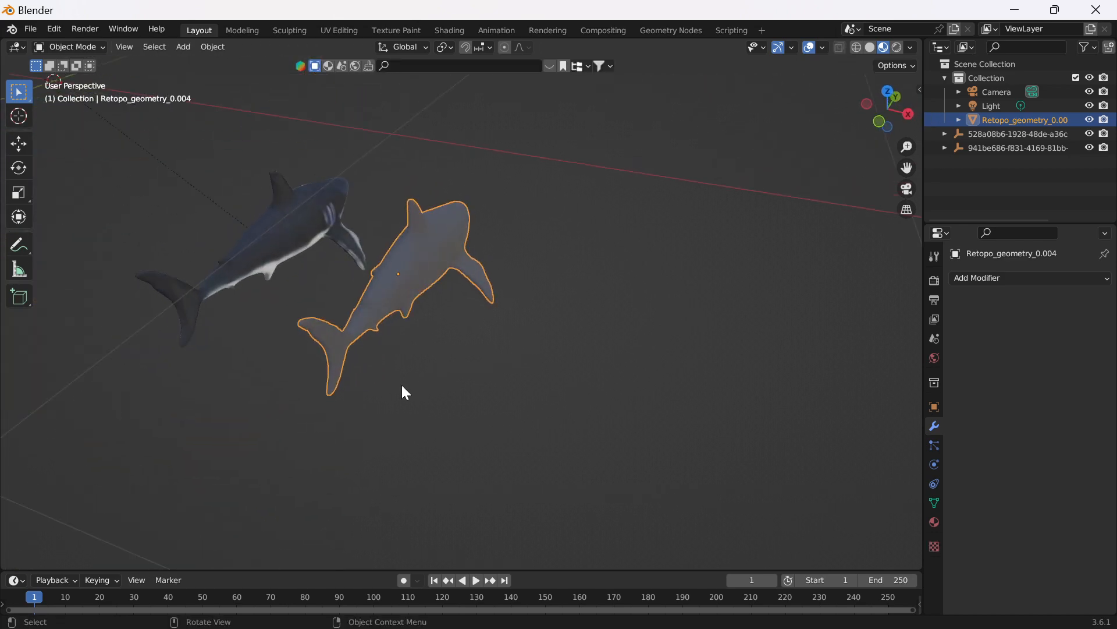
key(Tab)
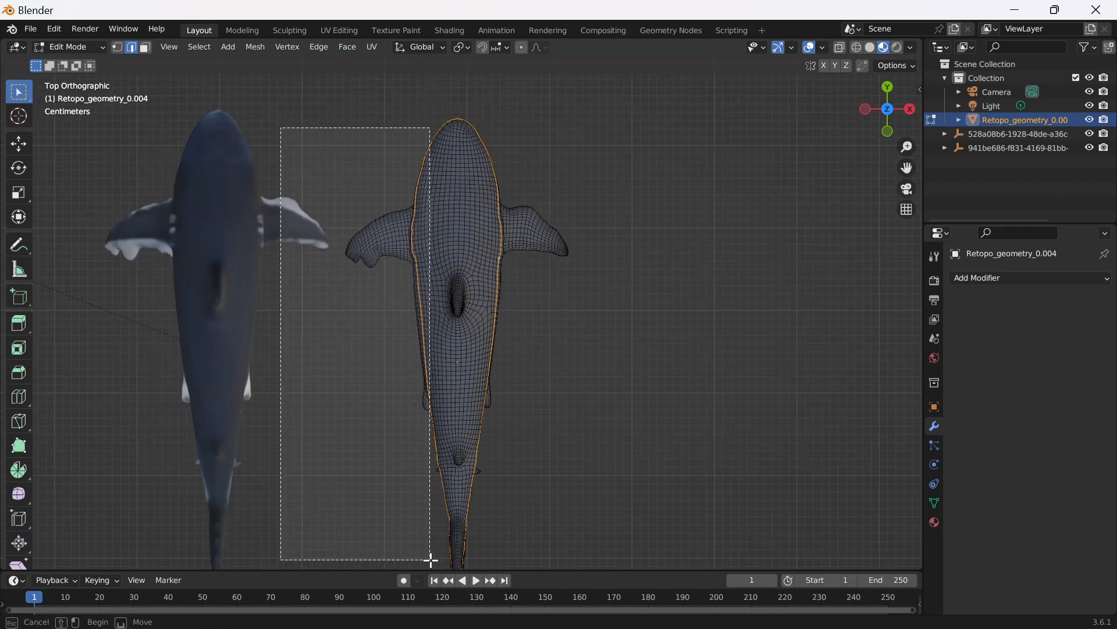
drag(279, 128, 431, 559)
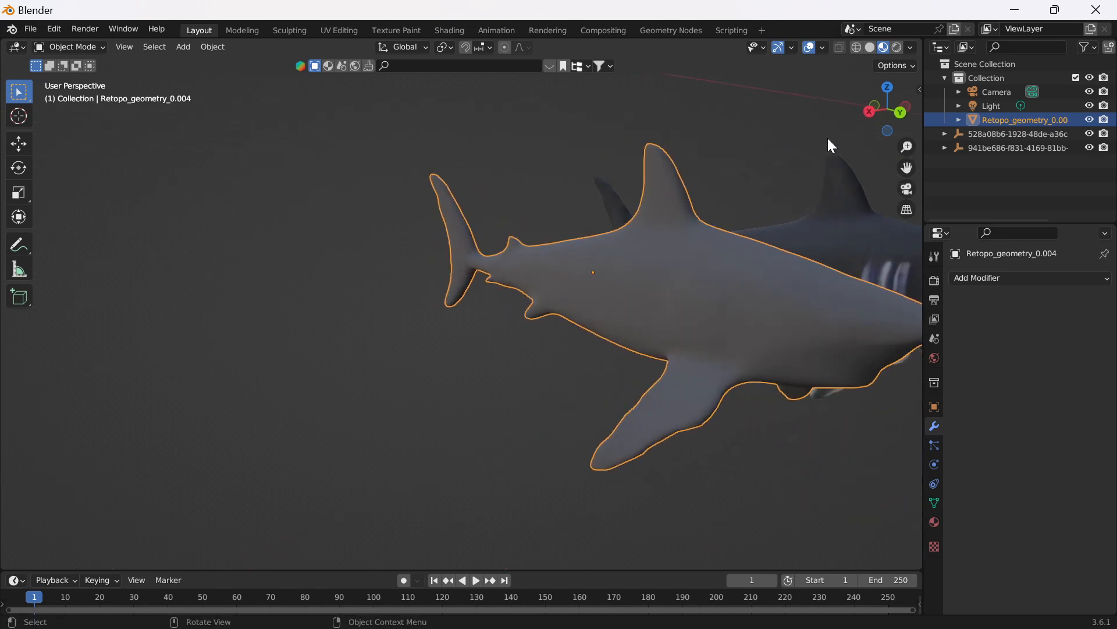
mouse_move(84, 29)
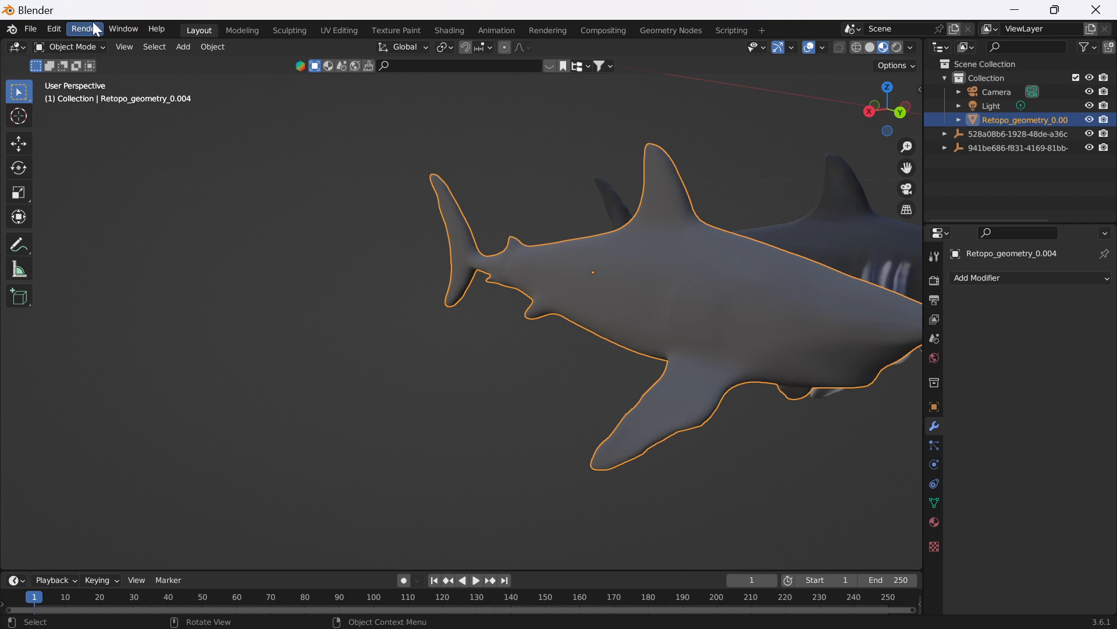
Step: Enter Sculpt Mode on the remeshed shark with the Draw brush and Dyntopo enabled
click(71, 47)
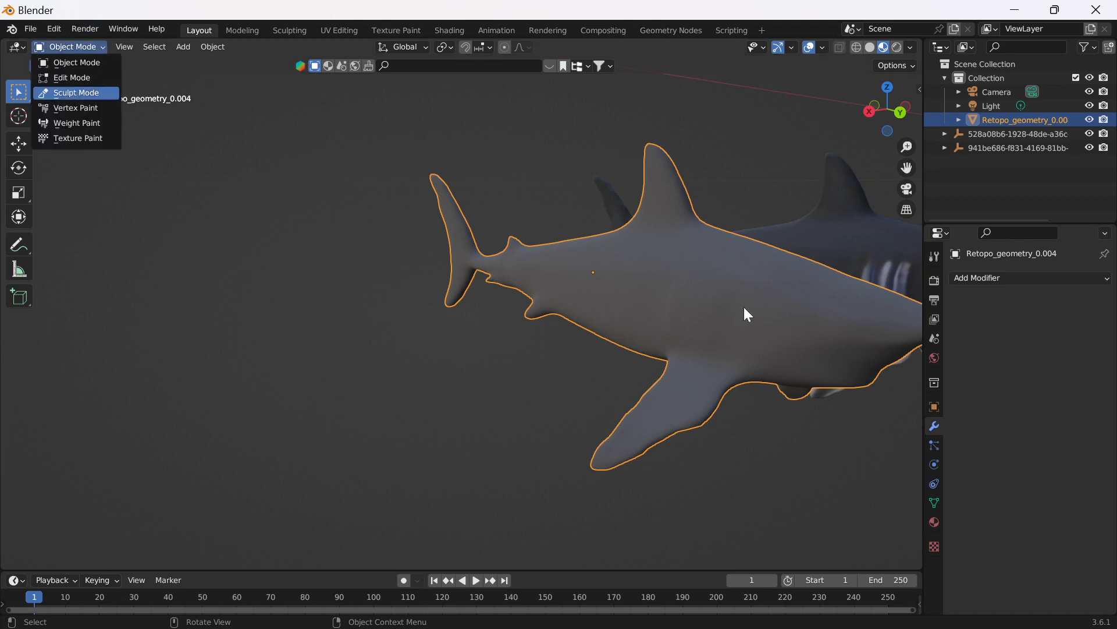
click(76, 93)
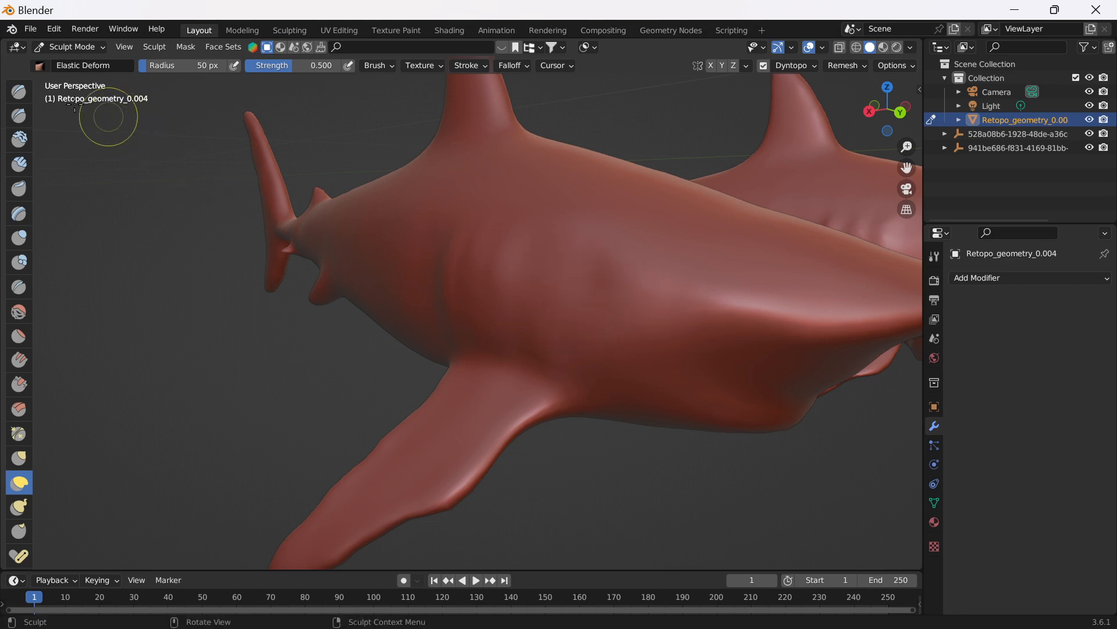
click(19, 92)
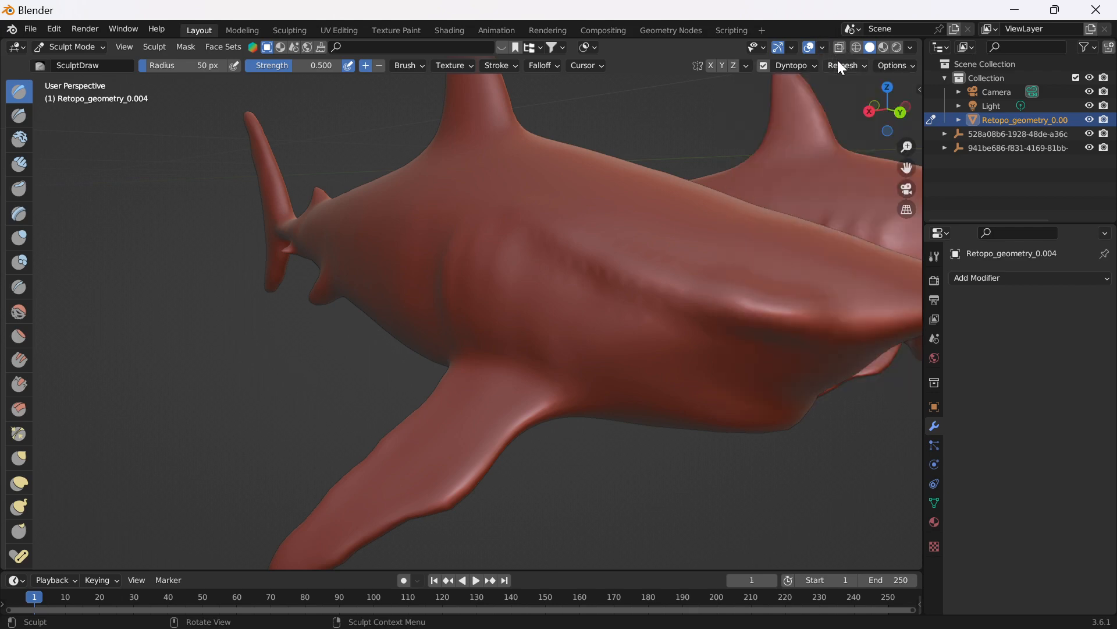
click(791, 66)
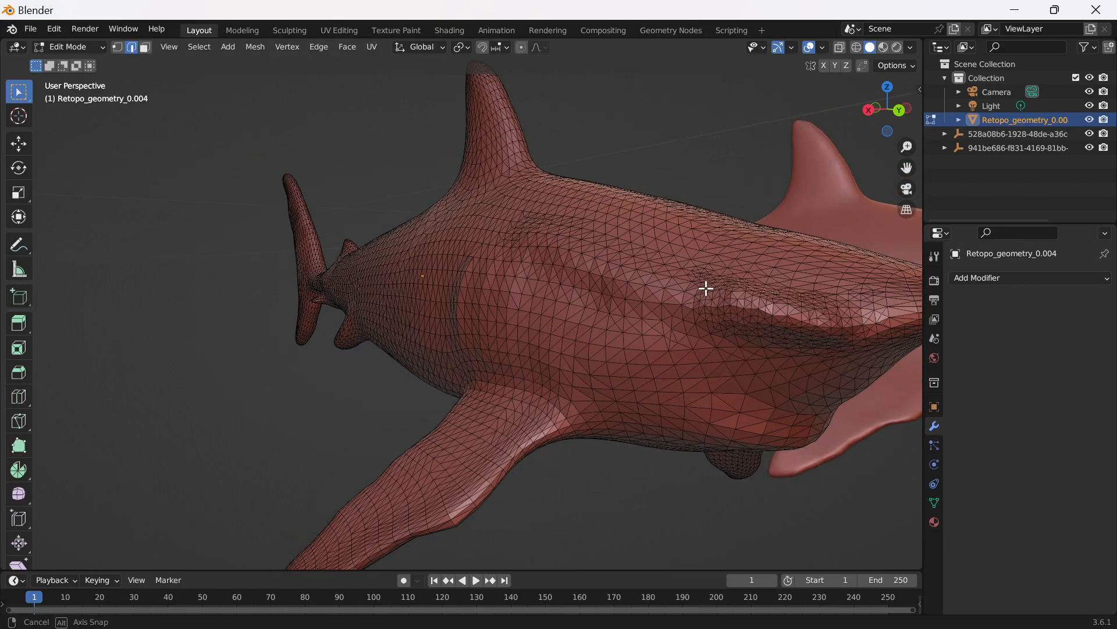
Step: Inspect the triangulated surface, then sculpt a dab onto the shark's dorsal fin
drag(707, 289, 689, 319)
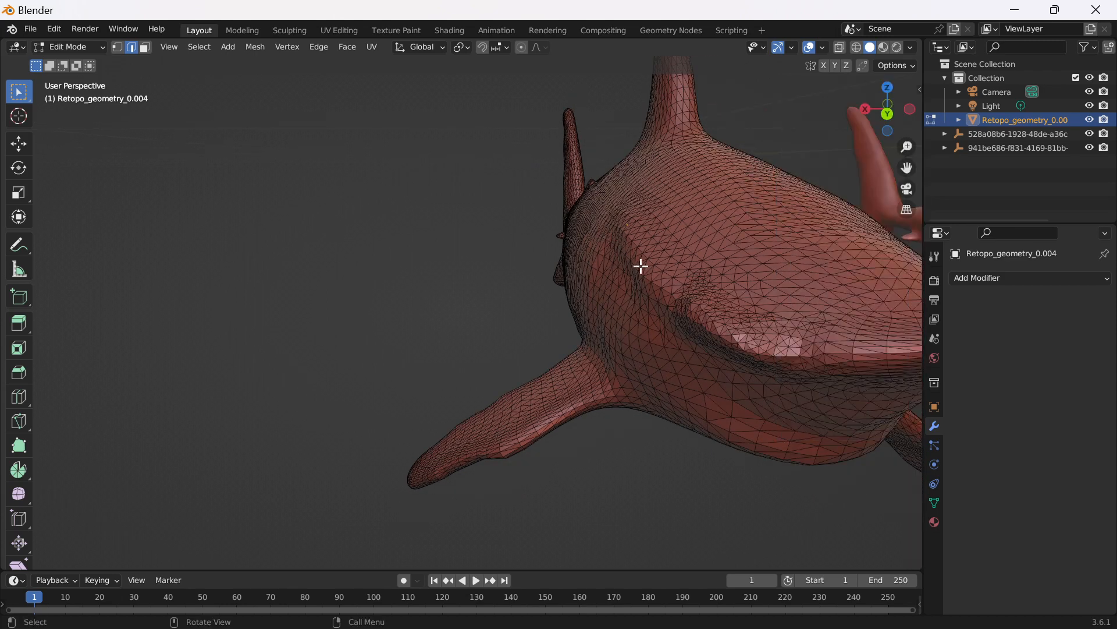
click(67, 47)
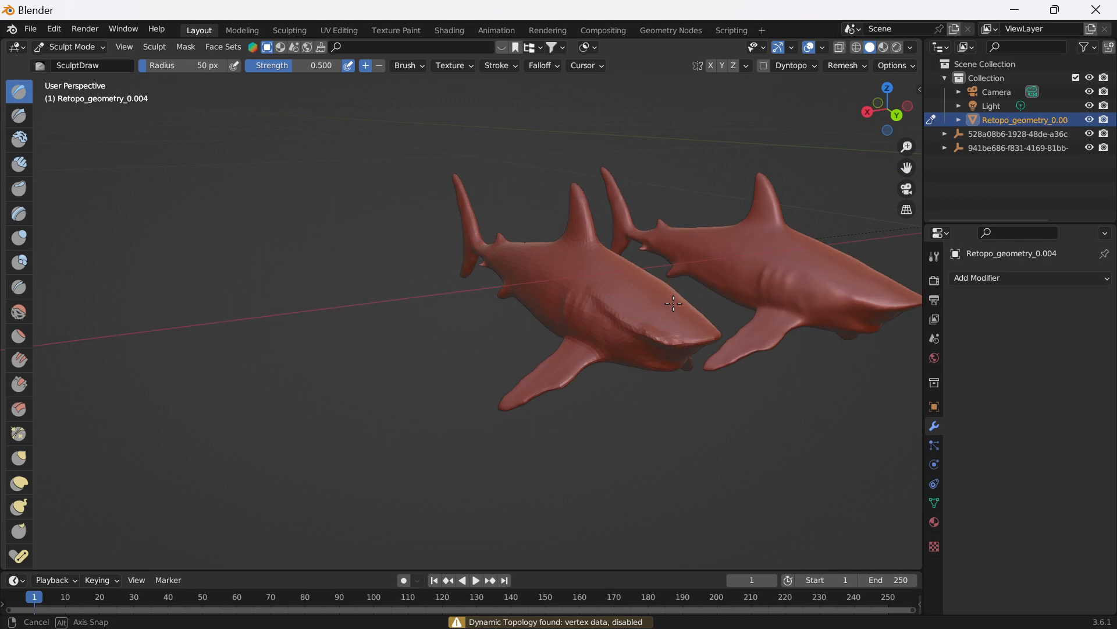
drag(670, 302, 667, 250)
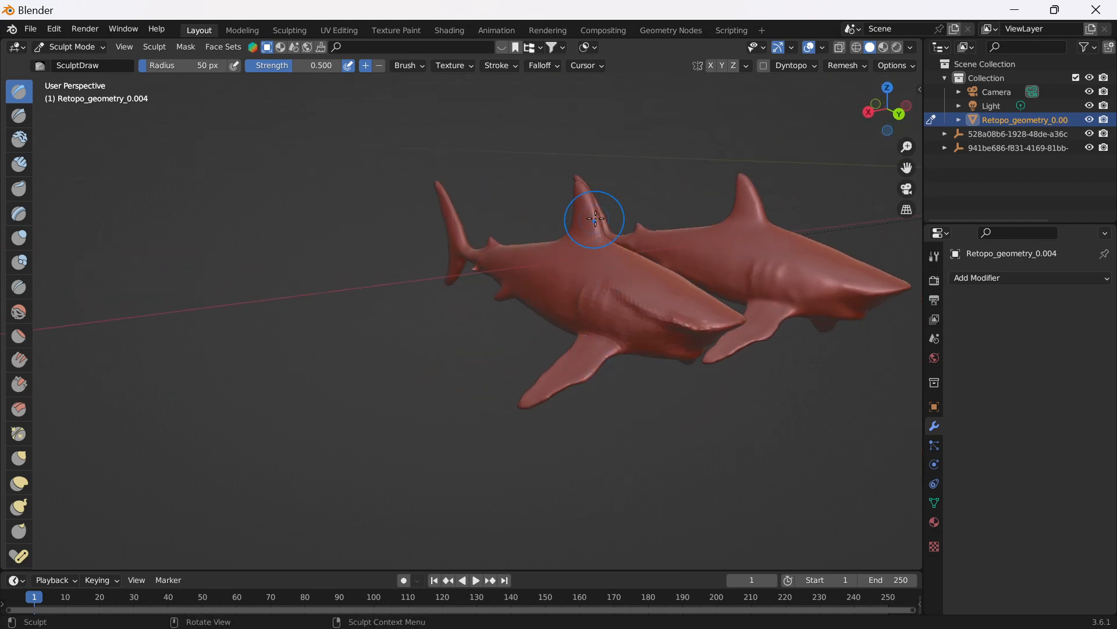
click(635, 609)
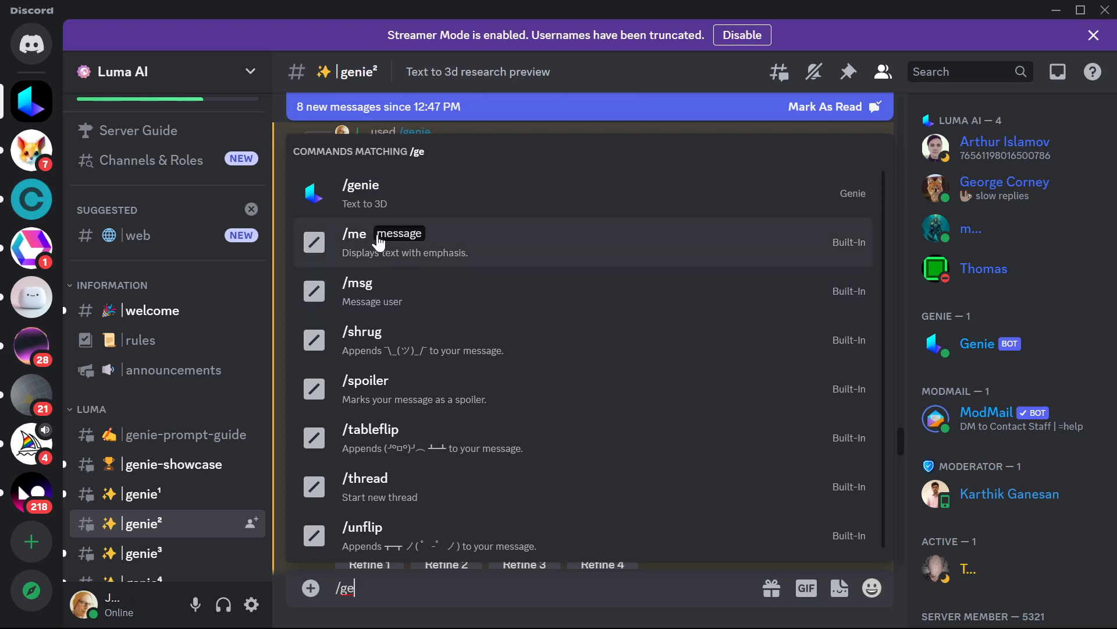
mouse_move(588, 174)
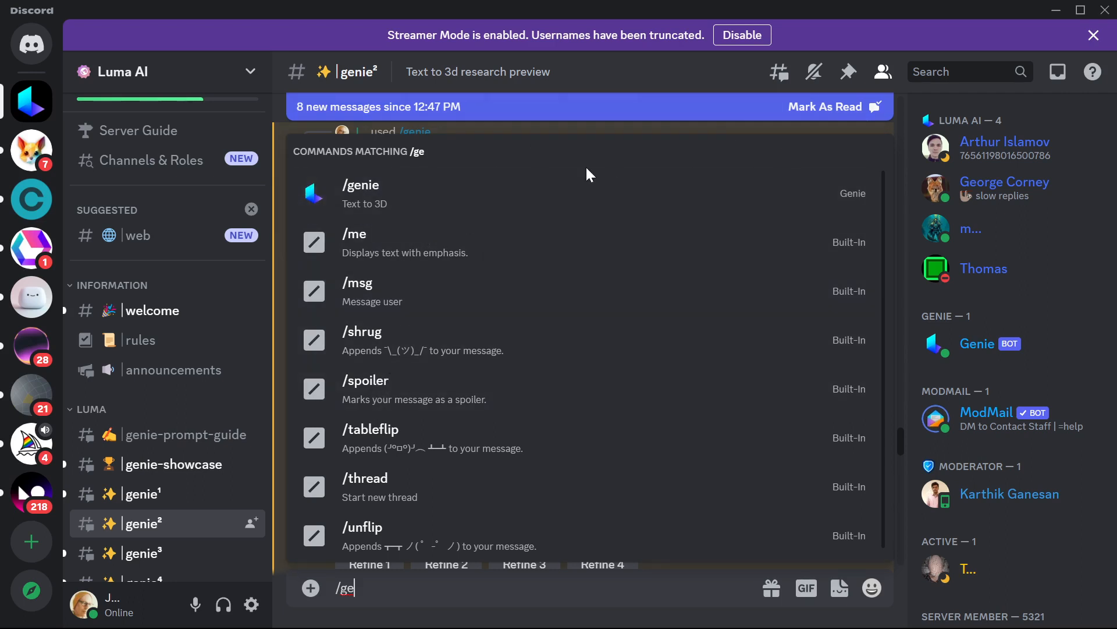
mouse_move(385, 549)
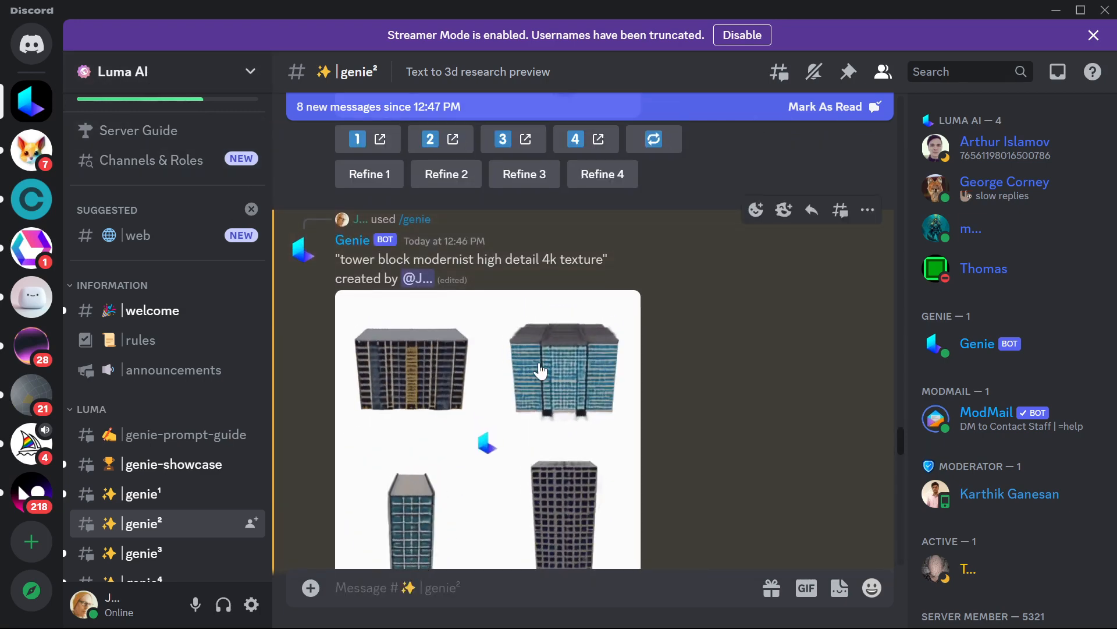
Step: Scroll down the genie² channel feed past results like box of crayons and japan girl
scroll(down, 3)
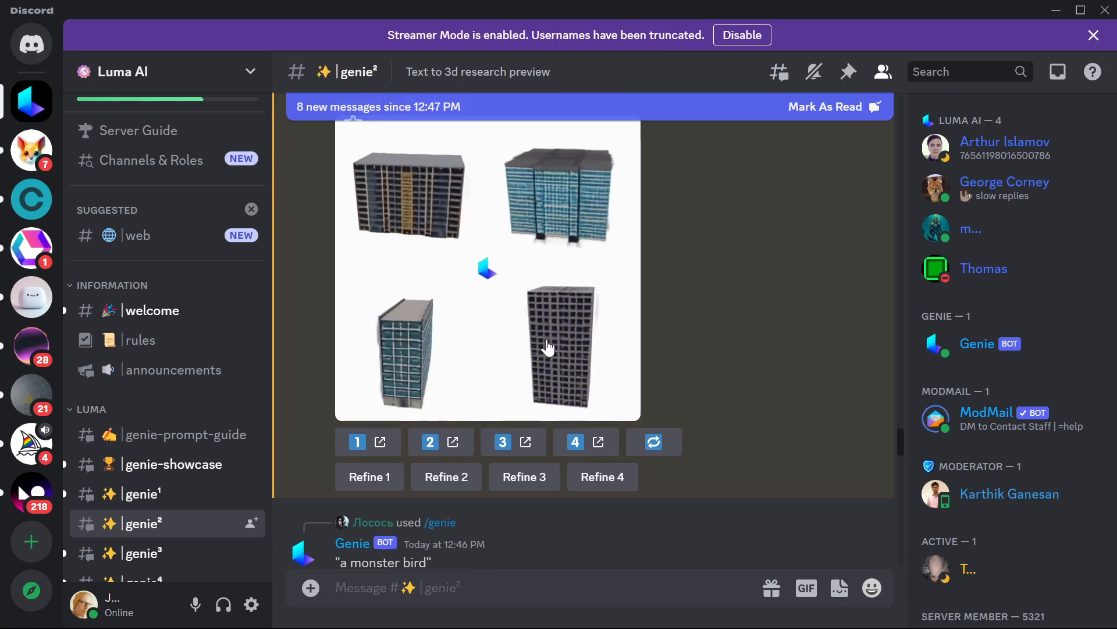
scroll(down, 3)
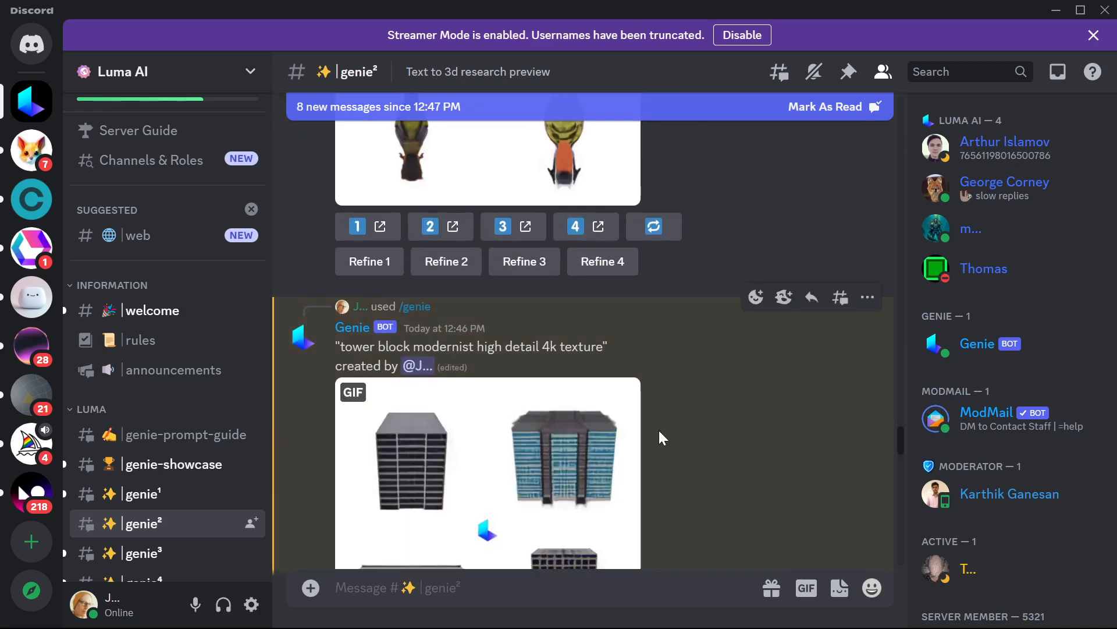
scroll(down, 3)
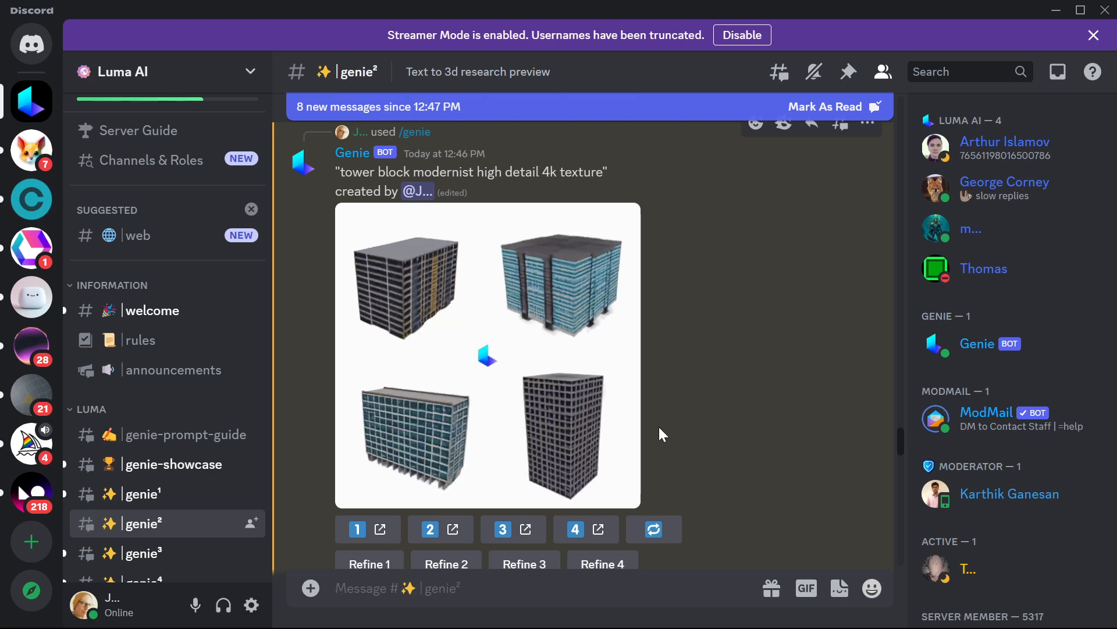
scroll(down, 3)
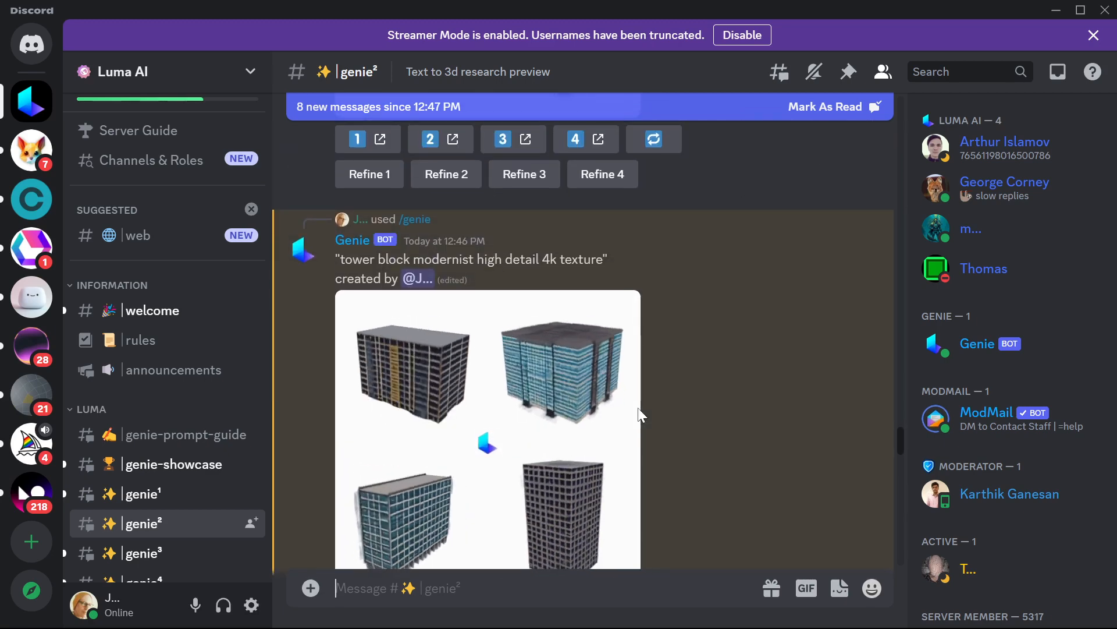
scroll(down, 3)
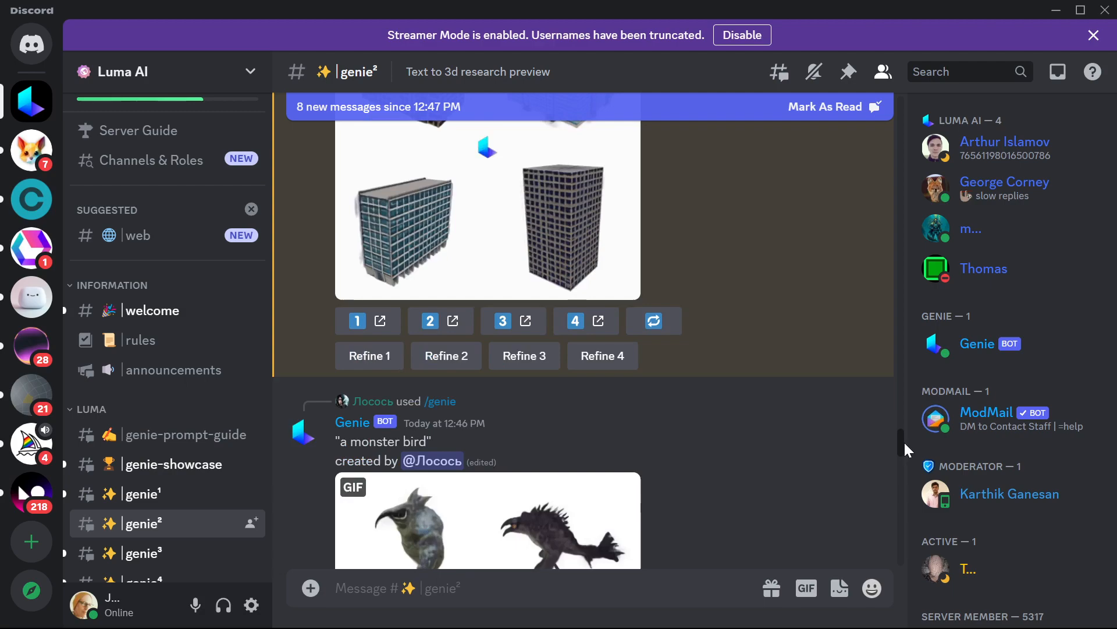
scroll(down, 3)
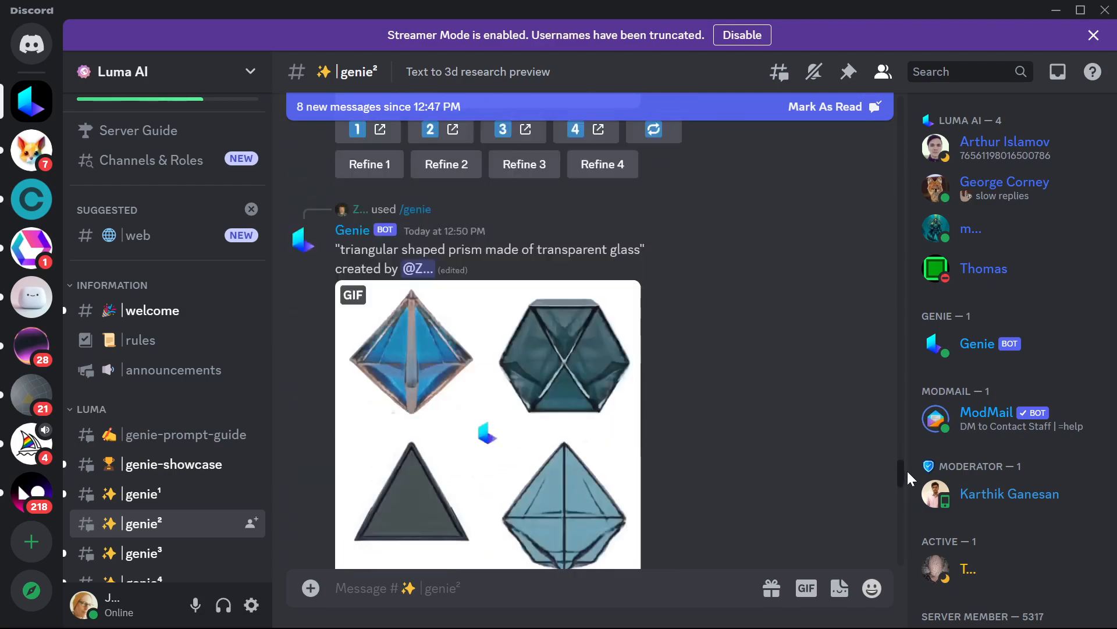
scroll(down, 3)
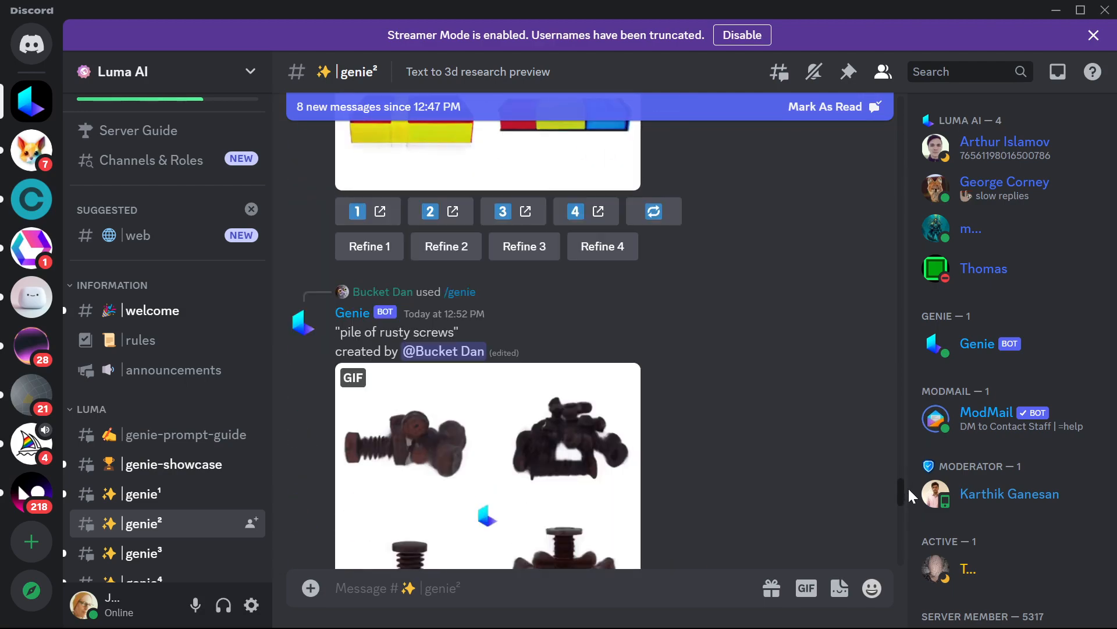
scroll(down, 3)
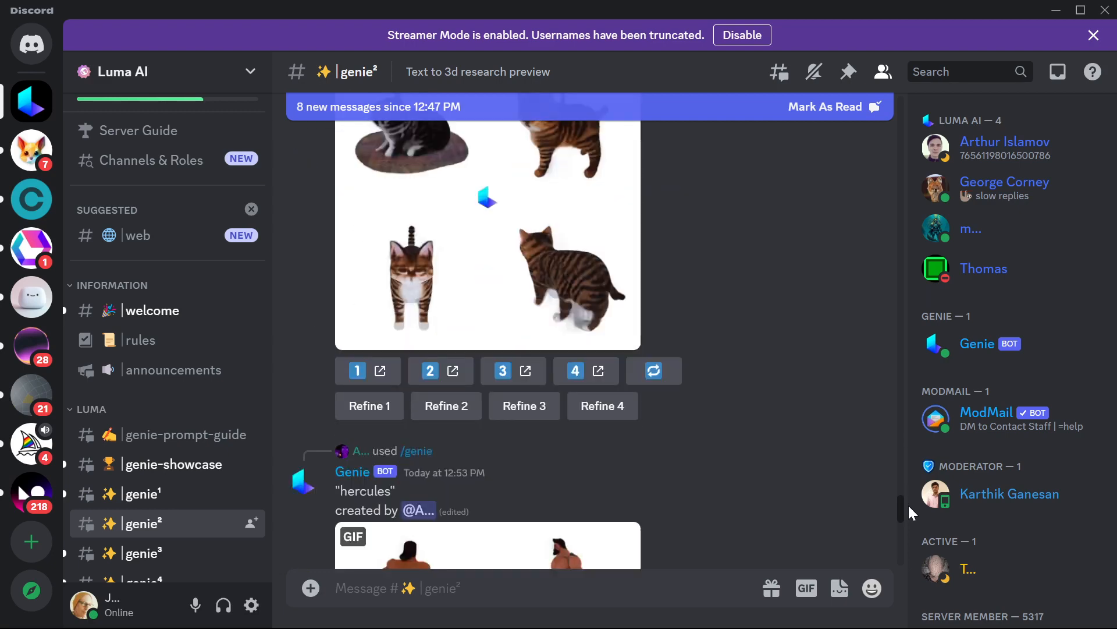
scroll(down, 3)
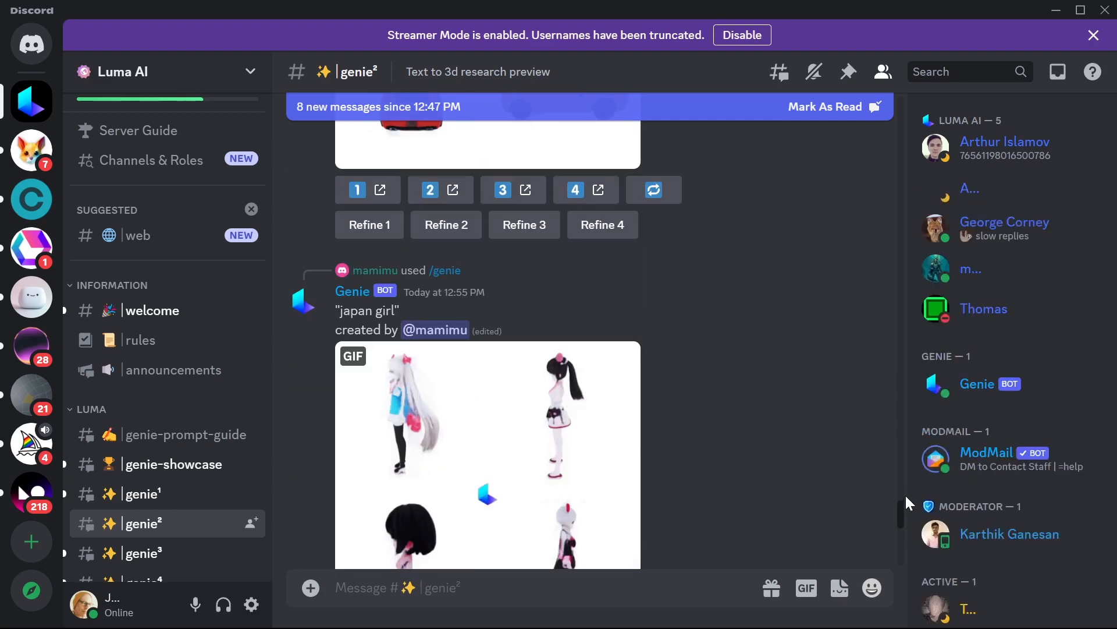
scroll(down, 3)
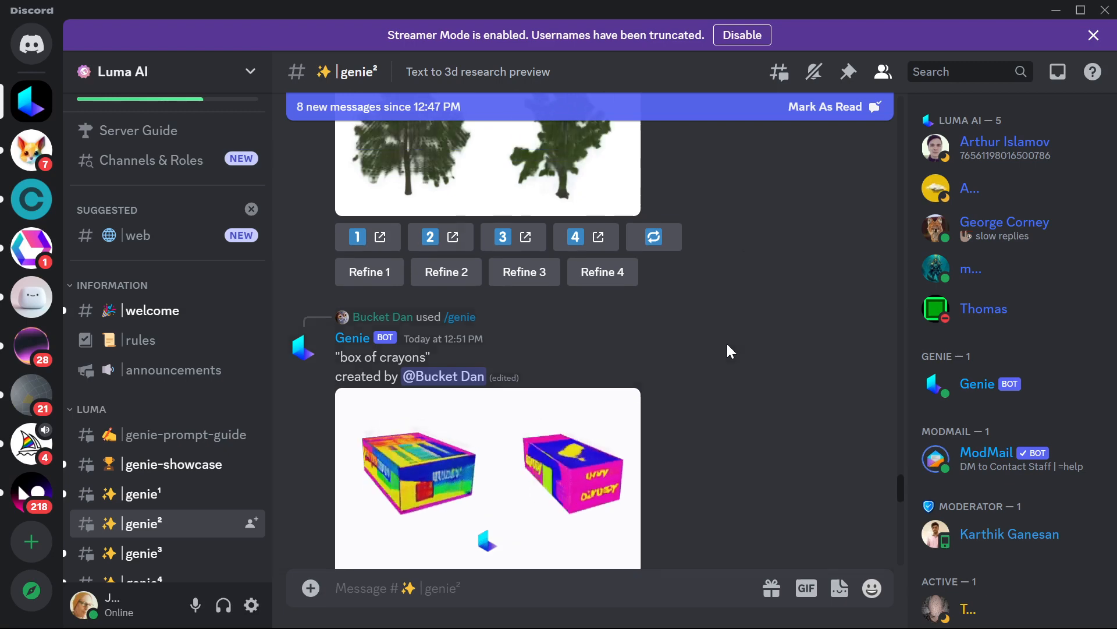